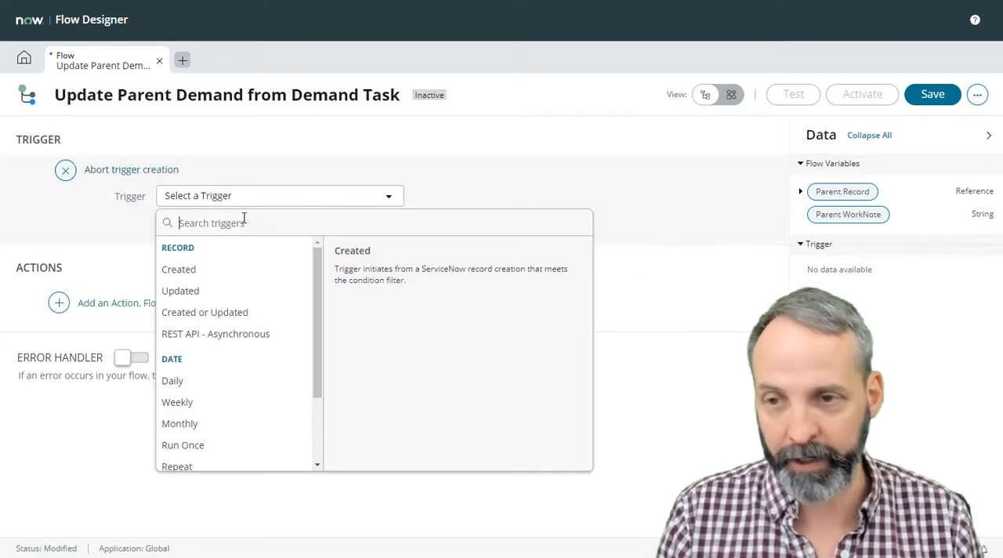
Set an Updated trigger on Demand Task [dmn_demand_task] that runs for every update
{"action": "left_click", "coordinate": [181, 292]}
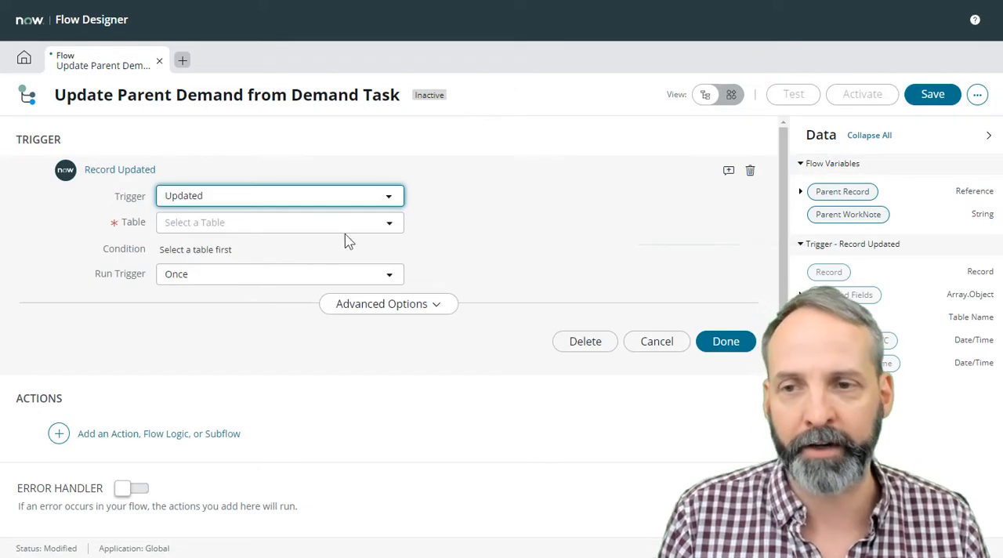
{"action": "left_click", "coordinate": [278, 223]}
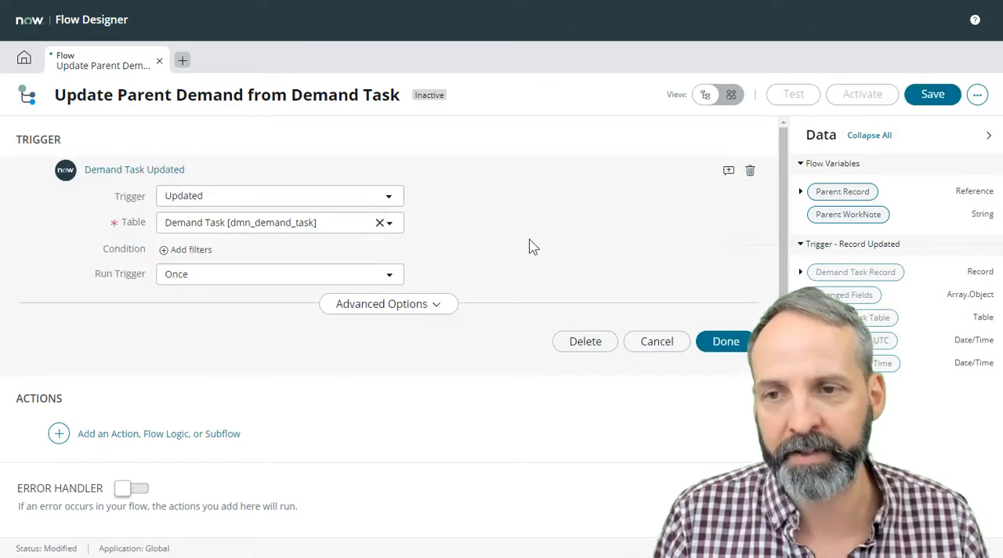
{"action": "left_click", "coordinate": [279, 273]}
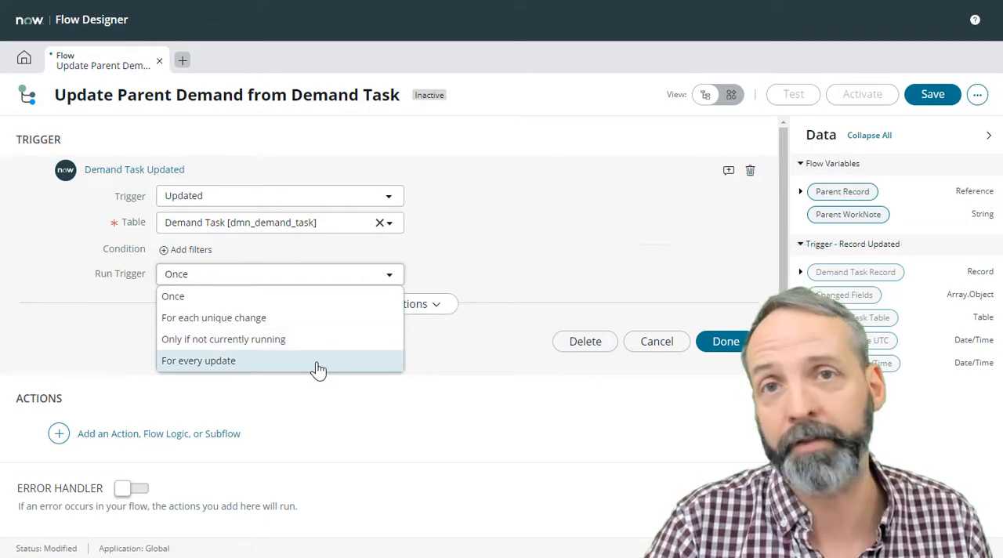
{"action": "mouse_move", "coordinate": [294, 367]}
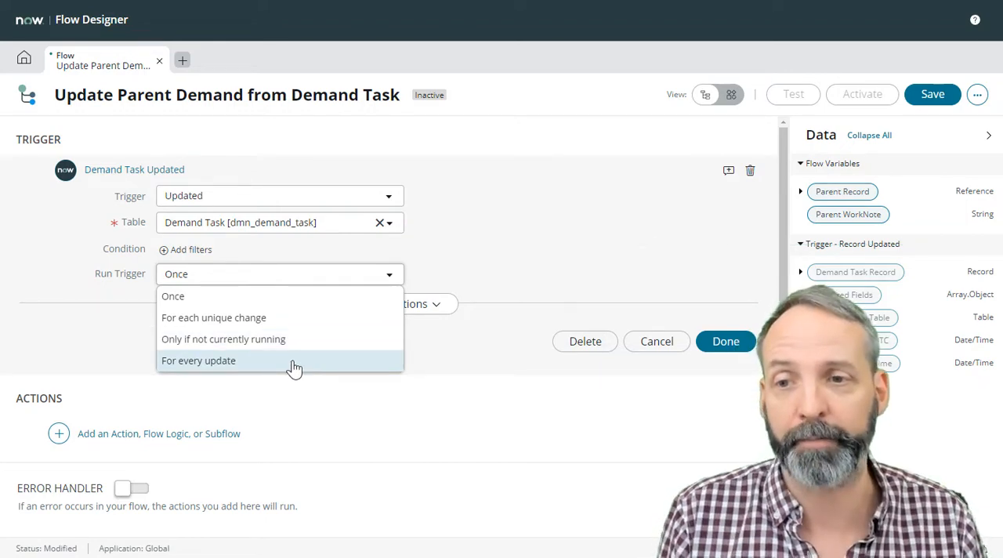
{"action": "left_click", "coordinate": [197, 360]}
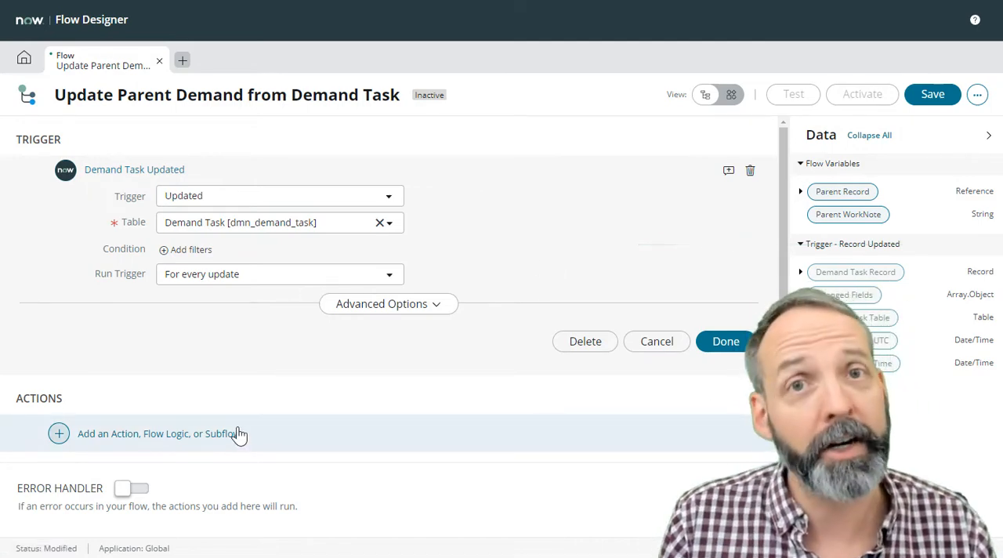
{"action": "left_click", "coordinate": [724, 342]}
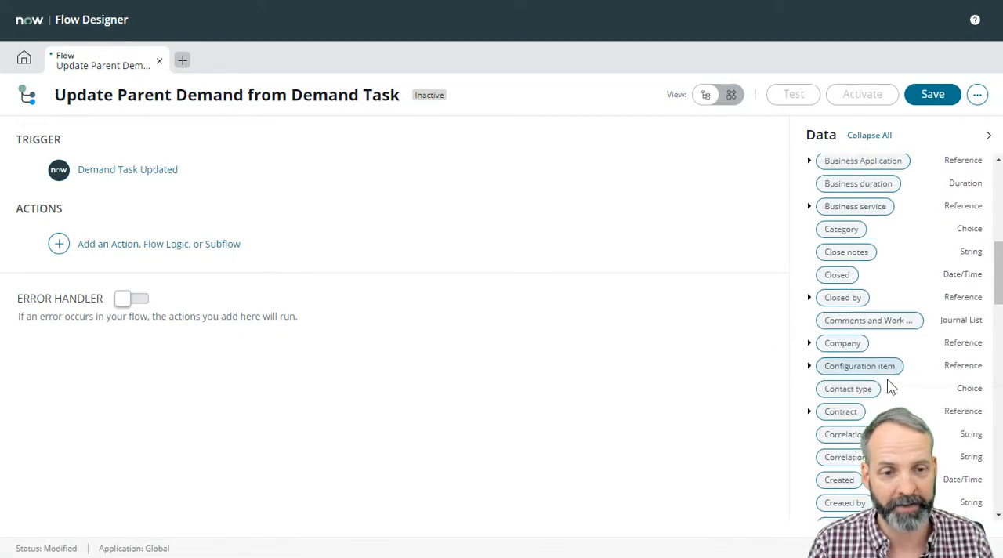
Scroll the Data panel to review the trigger data and flow variables
{"action": "scroll", "scroll_direction": "down", "scroll_amount": 3}
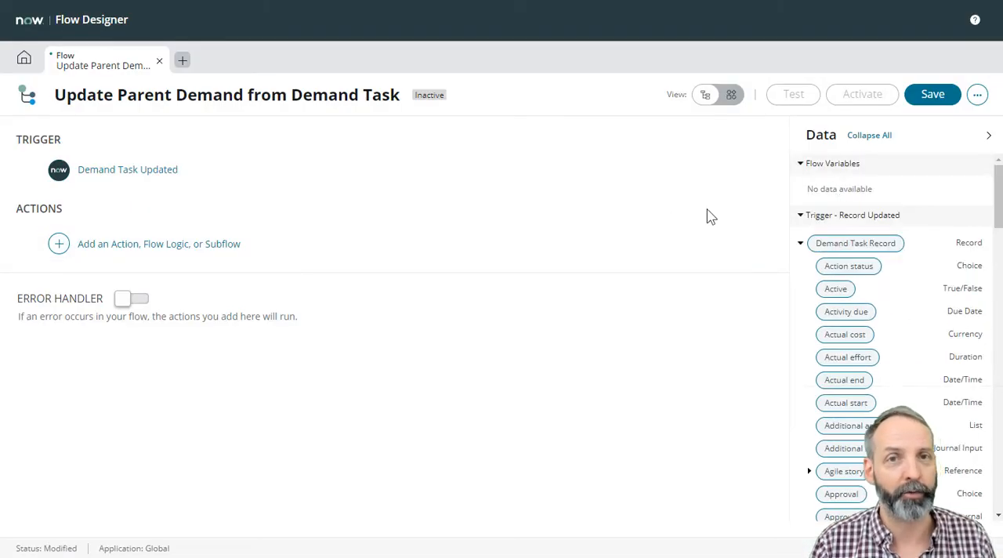
{"action": "mouse_move", "coordinate": [745, 219]}
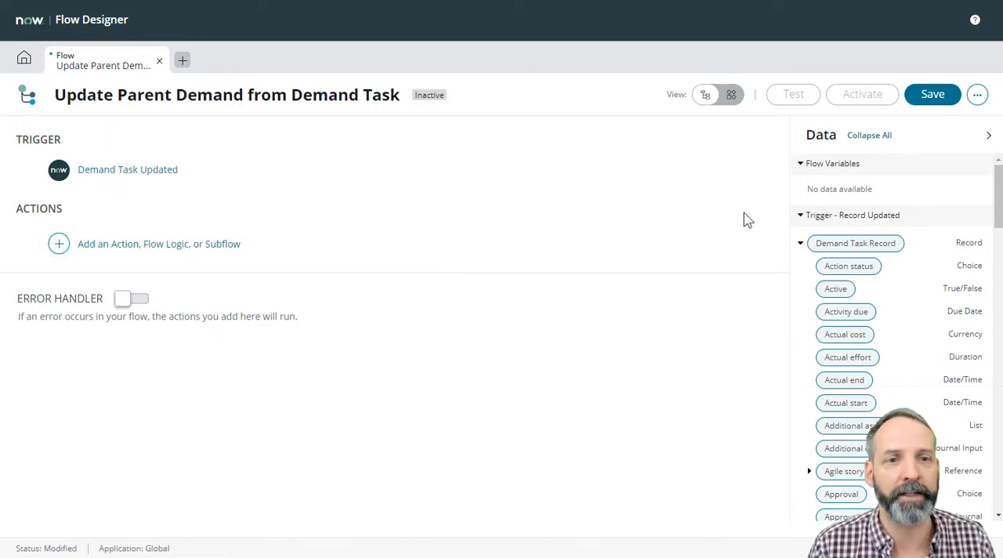
Add flow variable Parent Demand as a Reference to Demand records
{"action": "left_click", "coordinate": [977, 94]}
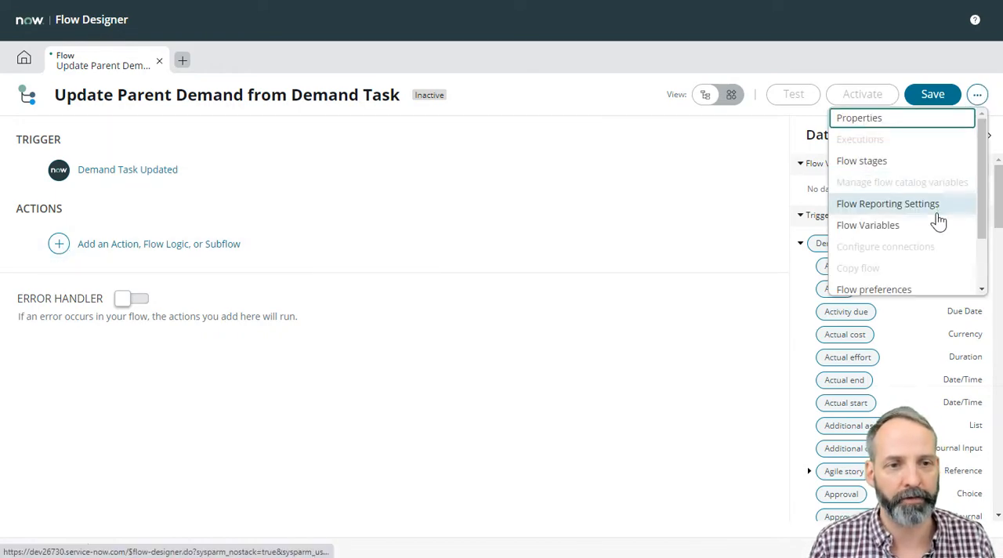
{"action": "left_click", "coordinate": [868, 226]}
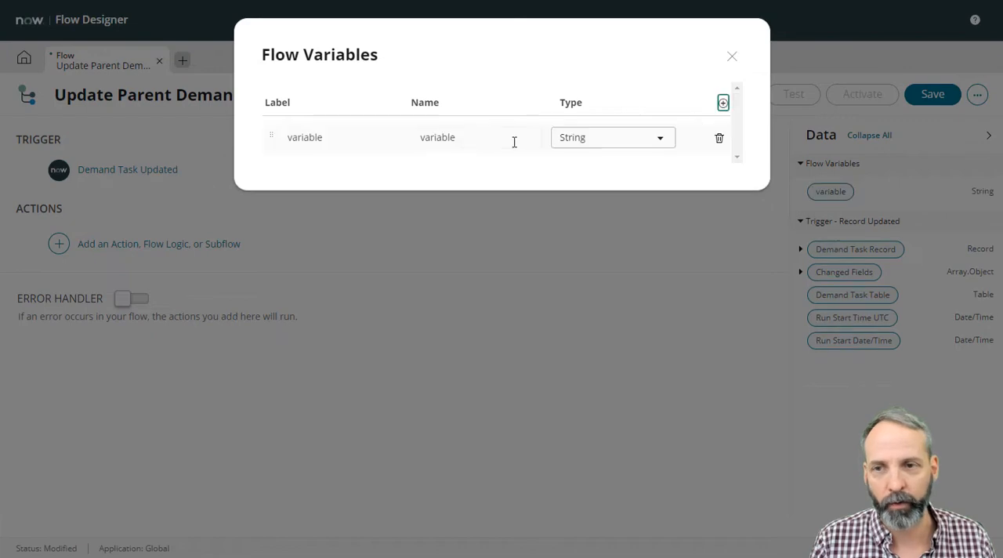
{"action": "type", "text": "Pare"}
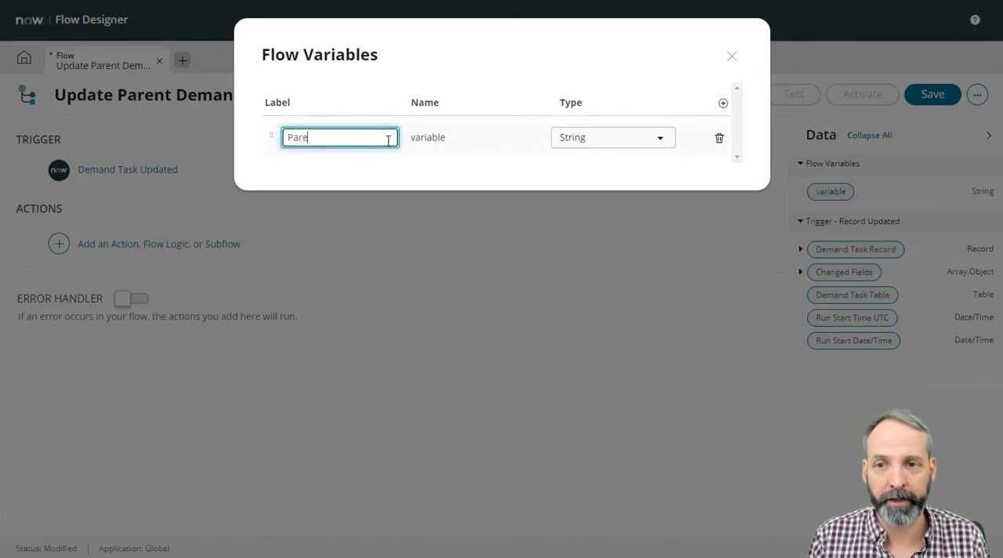
{"action": "left_click", "coordinate": [613, 138]}
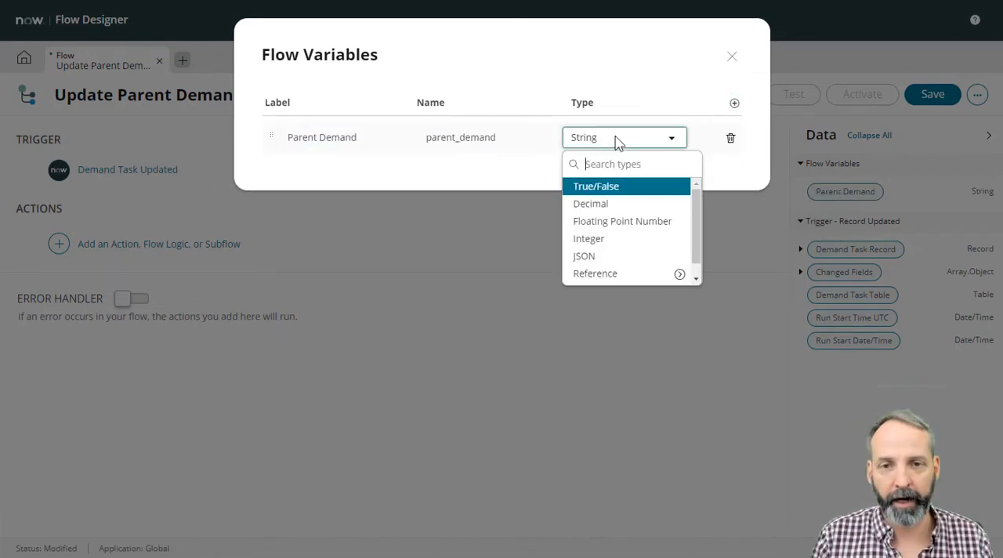
{"action": "type", "text": "Reference.de"}
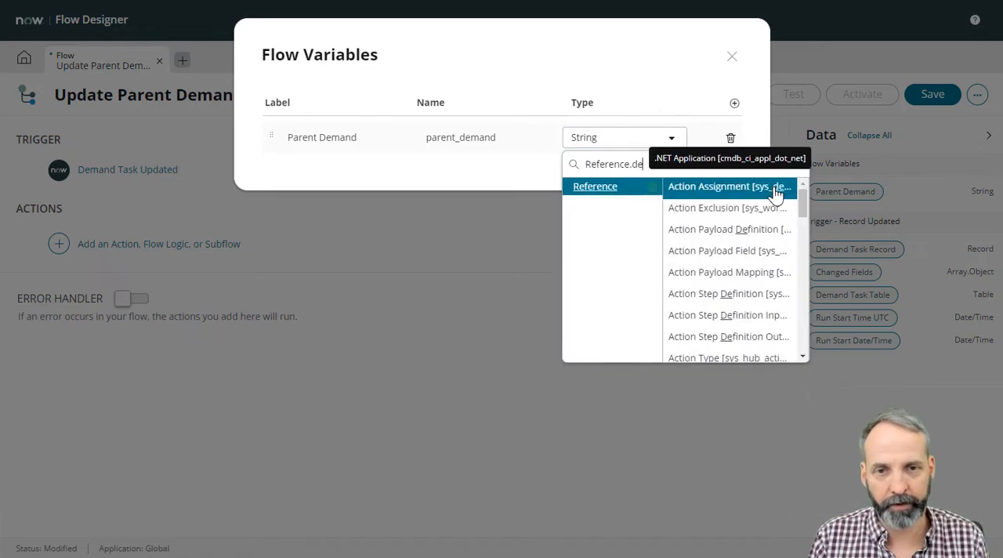
{"action": "left_click", "coordinate": [727, 185]}
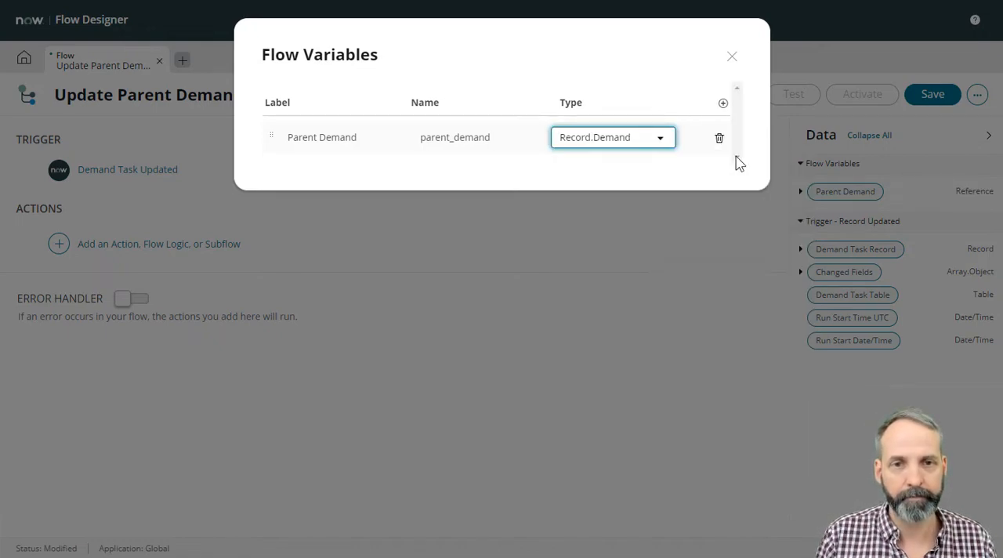
{"action": "mouse_move", "coordinate": [722, 103]}
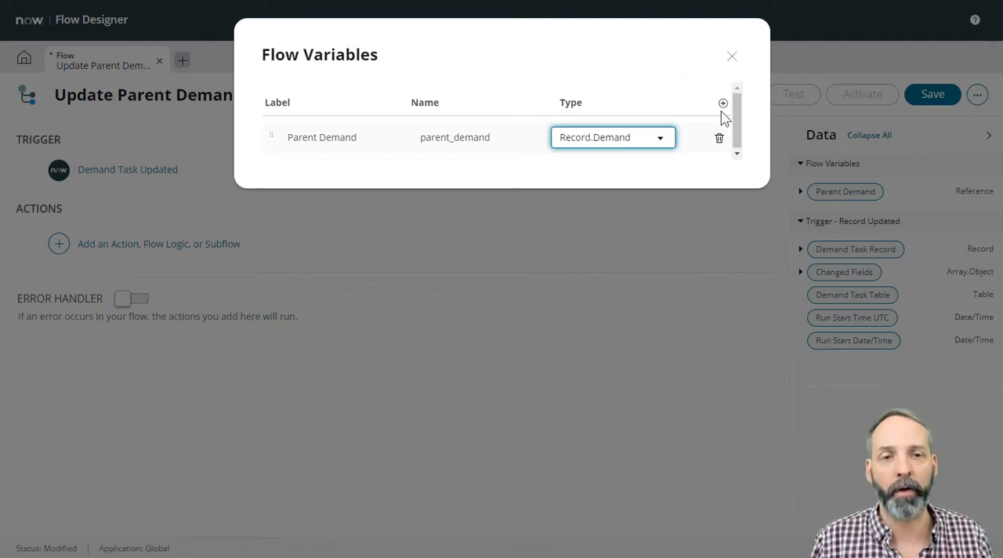
Add a second flow variable Parent Work Note of type String
{"action": "left_click", "coordinate": [723, 104]}
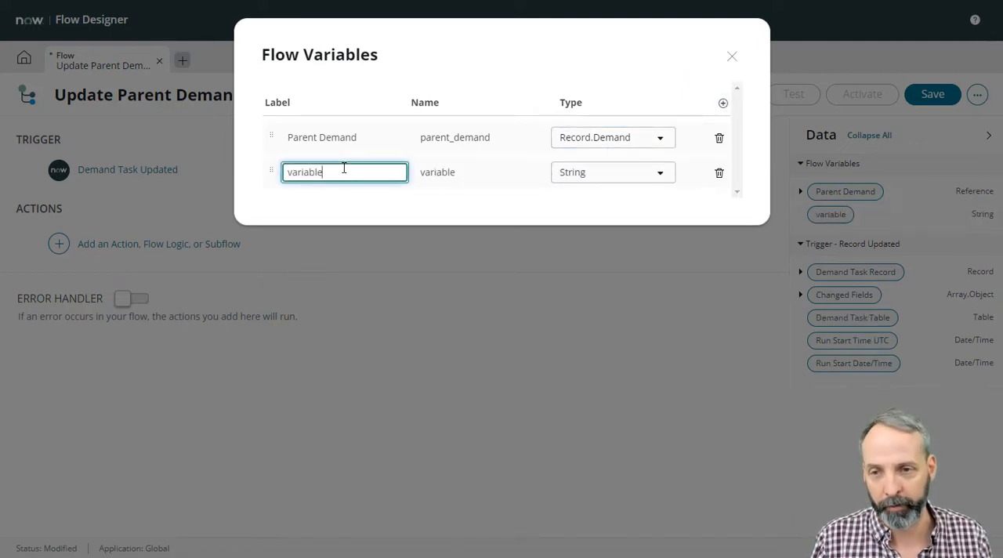
{"action": "type", "text": "Parent"}
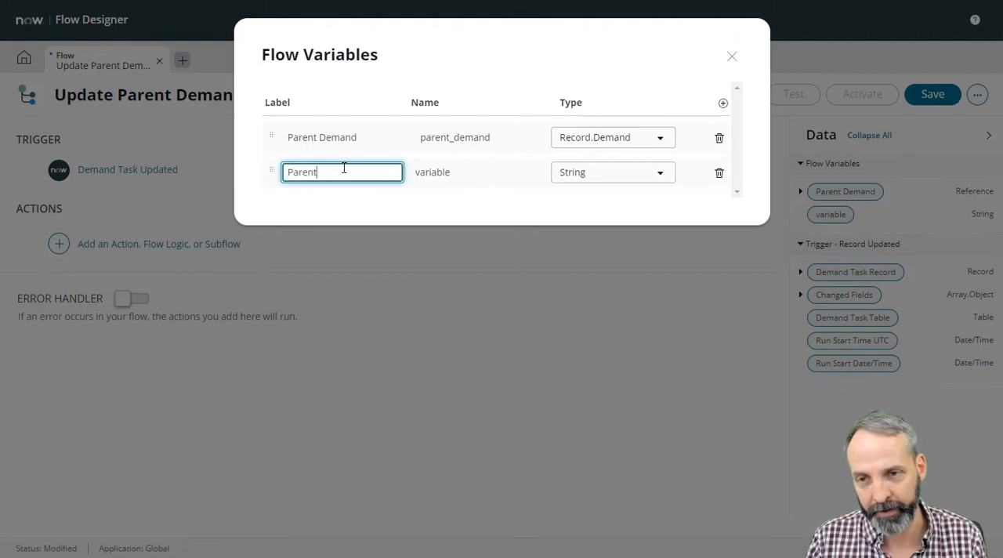
{"action": "left_click", "coordinate": [658, 173]}
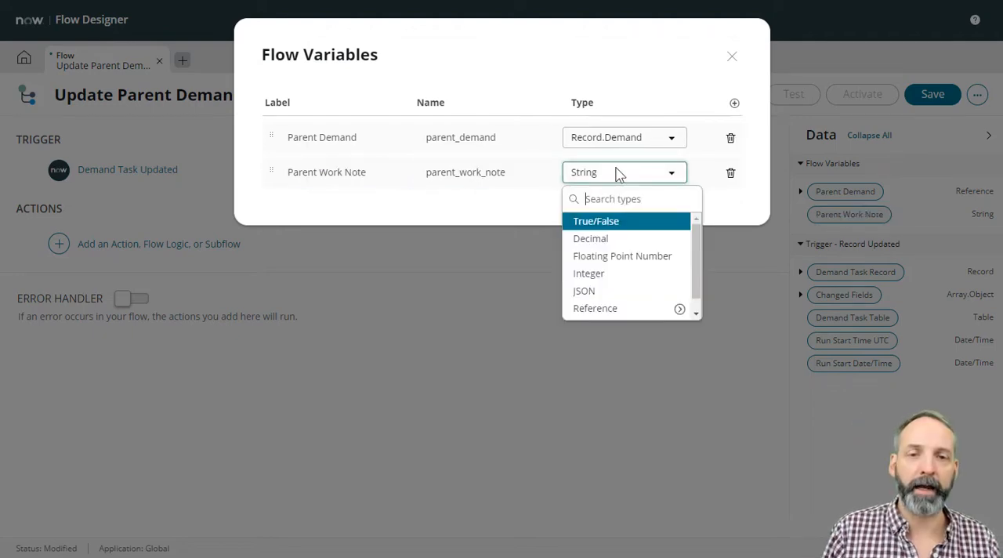
{"action": "type", "text": "str"}
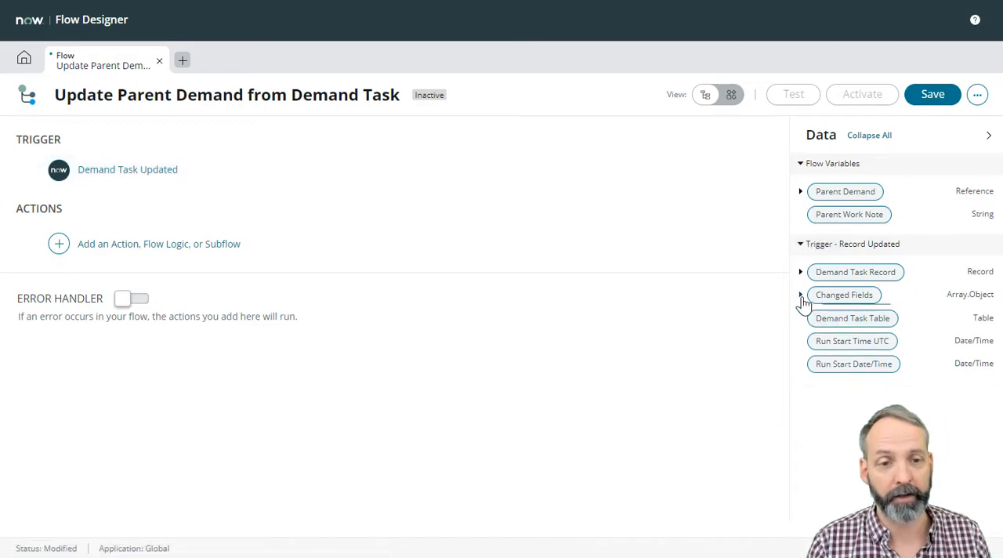
Expand Changed Fields to reveal FDChangeDetails field name, previous and current value
{"action": "left_click", "coordinate": [799, 295]}
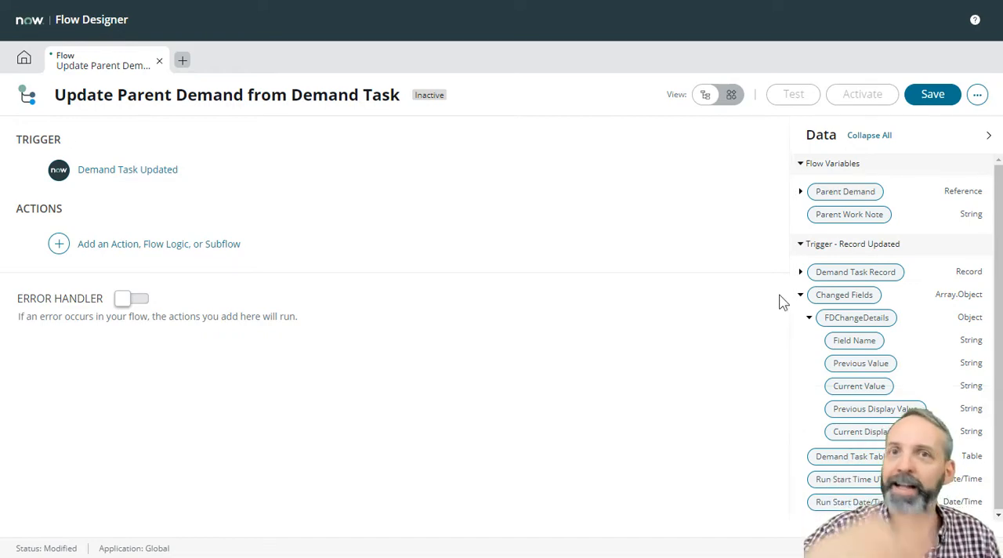
Add a For Each loop over the trigger's Changed Fields as the first action
{"action": "left_click", "coordinate": [58, 245]}
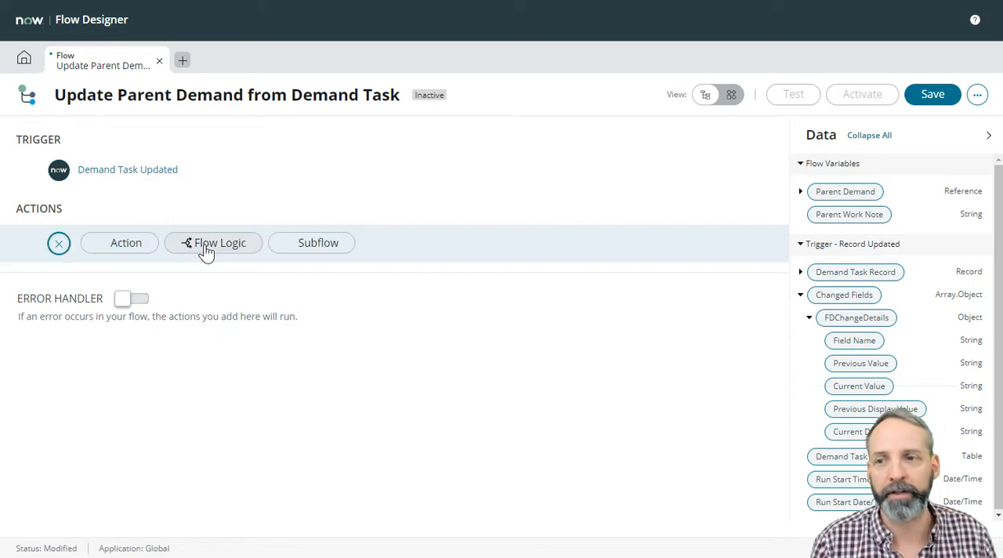
{"action": "left_click", "coordinate": [219, 241]}
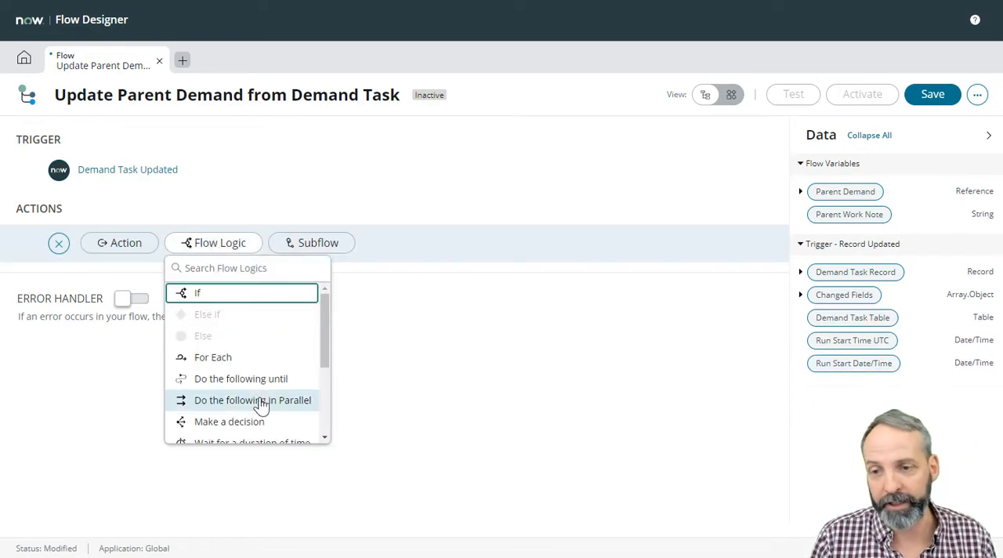
{"action": "left_click", "coordinate": [213, 357]}
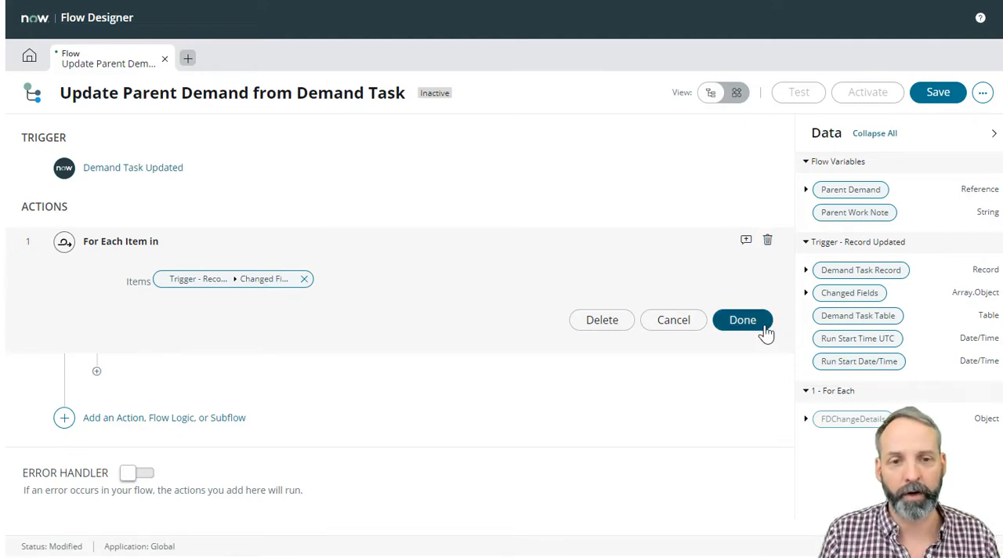
{"action": "left_click", "coordinate": [743, 320]}
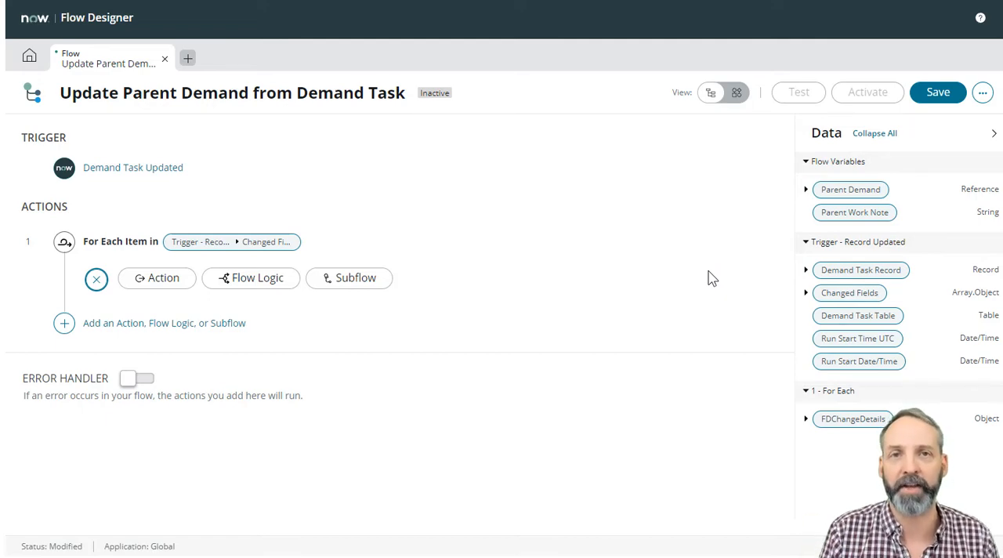
{"action": "mouse_move", "coordinate": [533, 304]}
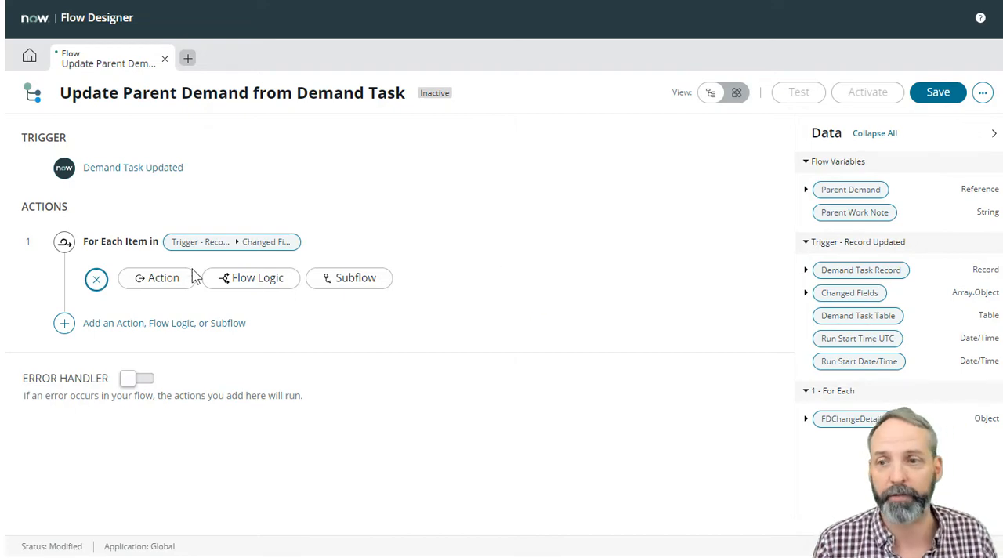
Add an If 'work_notes changes' inside the loop checking Field Name is work_notes
{"action": "left_click", "coordinate": [251, 277]}
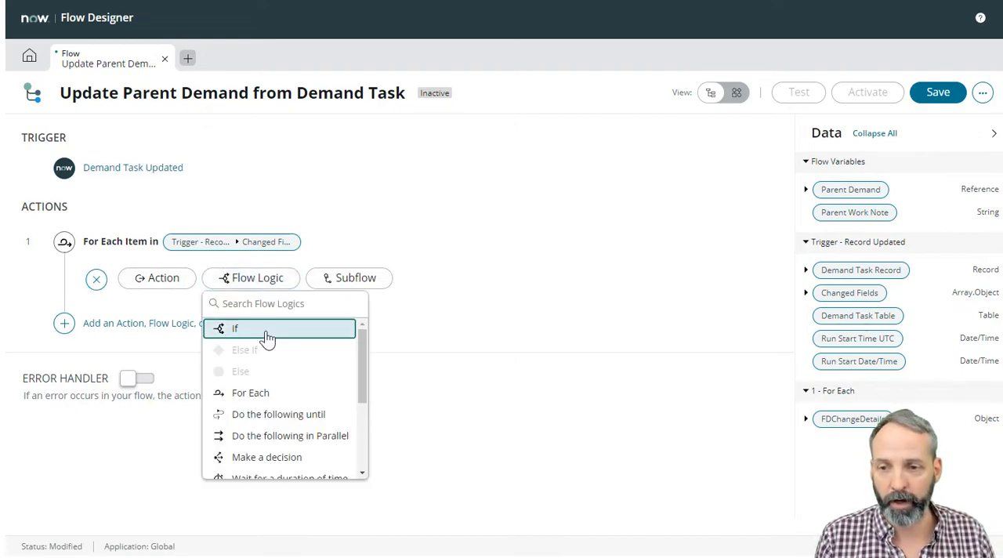
{"action": "left_click", "coordinate": [235, 327]}
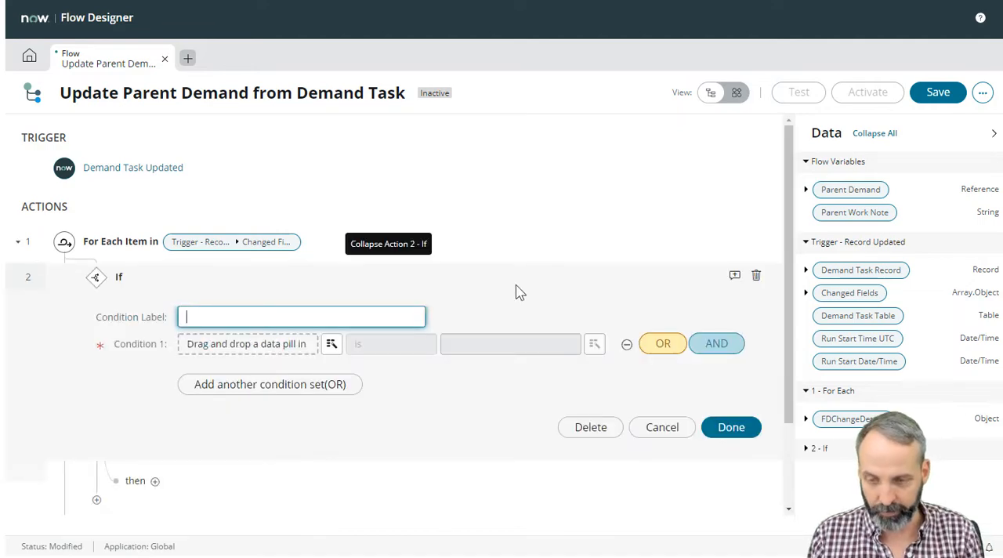
{"action": "type", "text": "work_notes changes"}
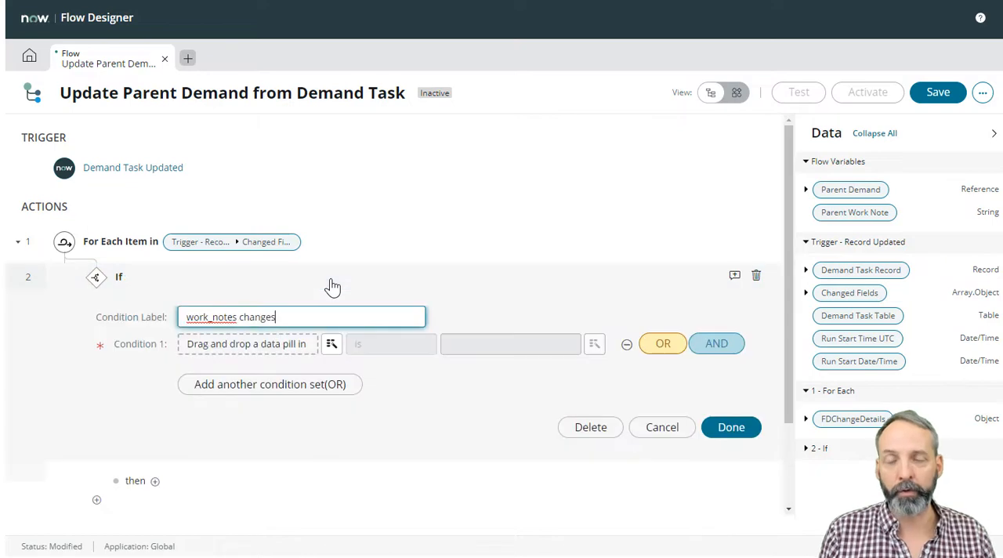
{"action": "mouse_move", "coordinate": [374, 282]}
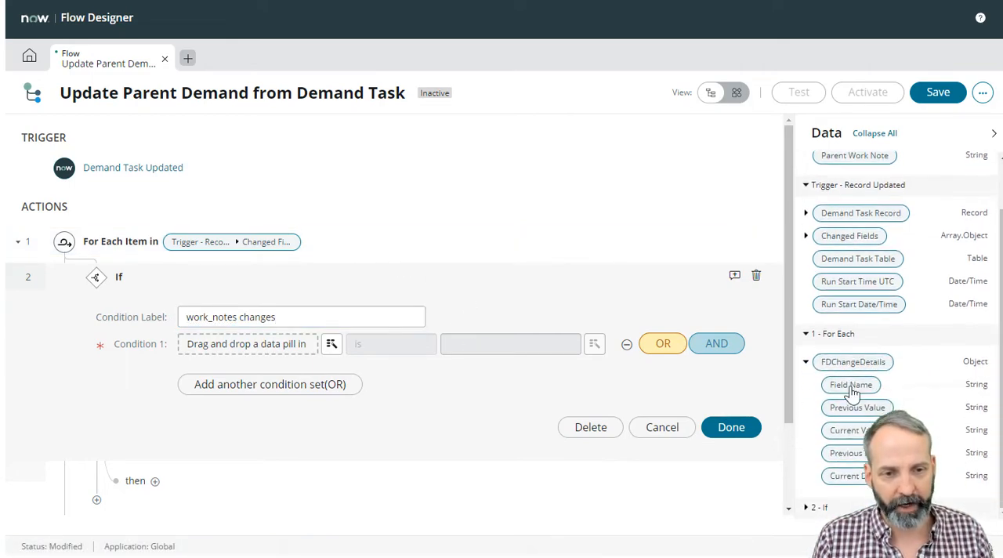
{"action": "type", "text": "work_notes"}
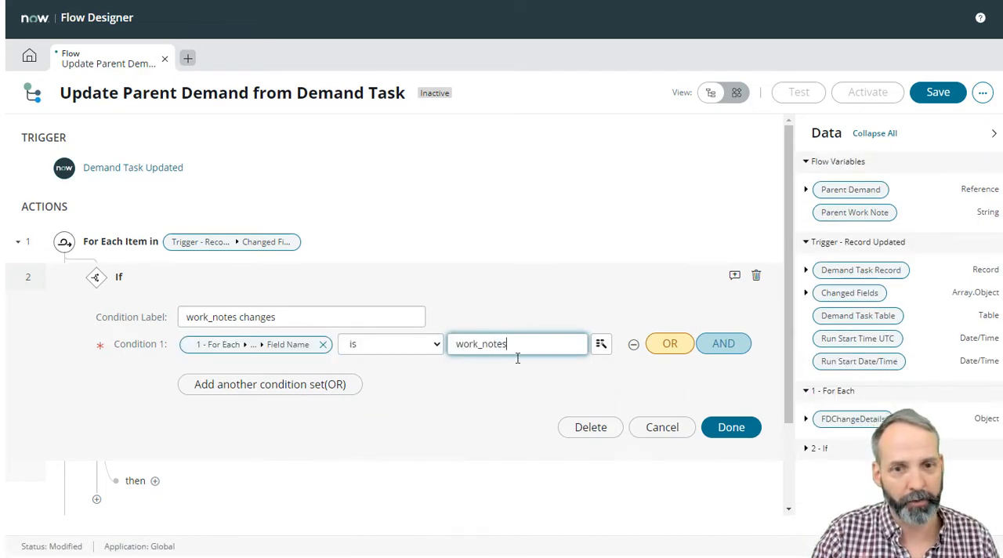
{"action": "left_click", "coordinate": [730, 426]}
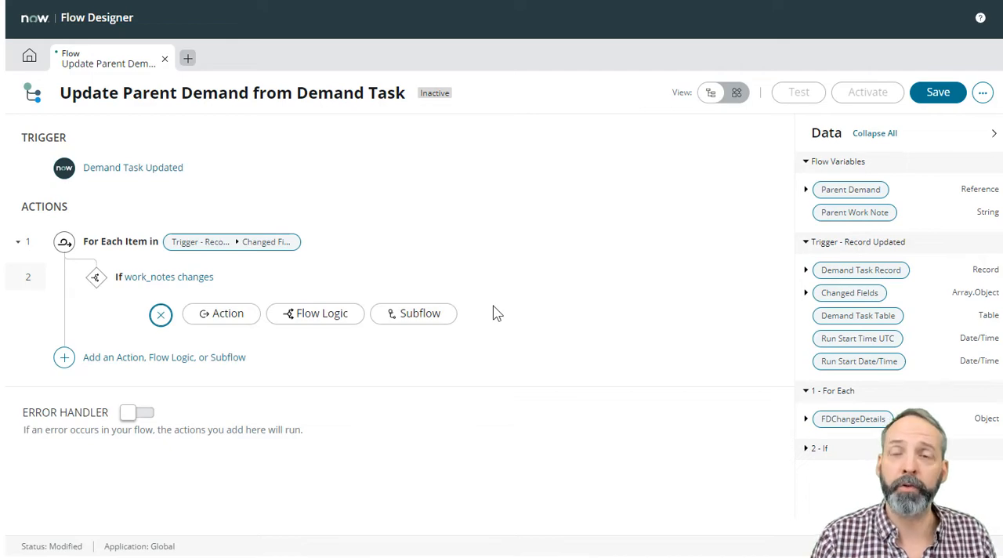
{"action": "mouse_move", "coordinate": [527, 310]}
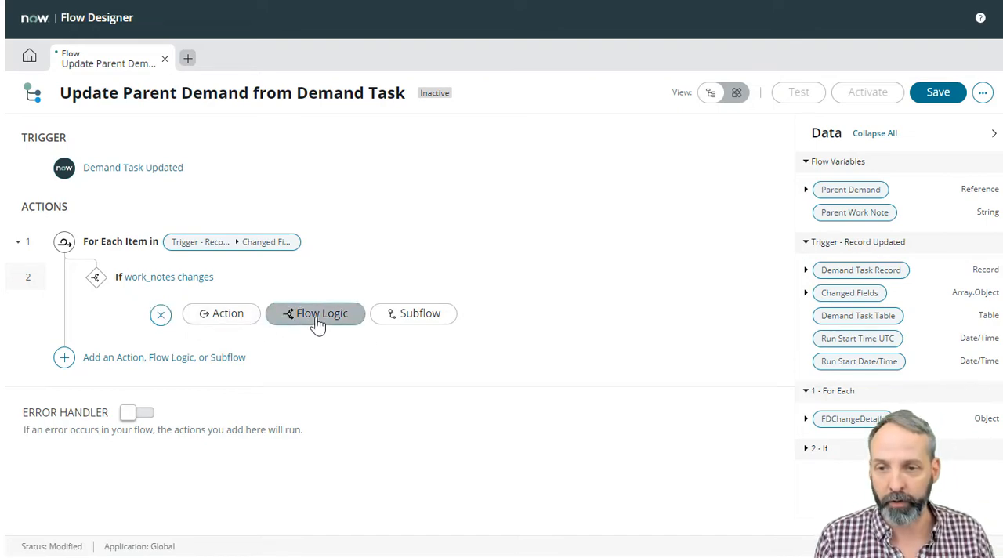
Add a Set Flow Variables step under the If assigning Parent Work Note via script
{"action": "left_click", "coordinate": [316, 313]}
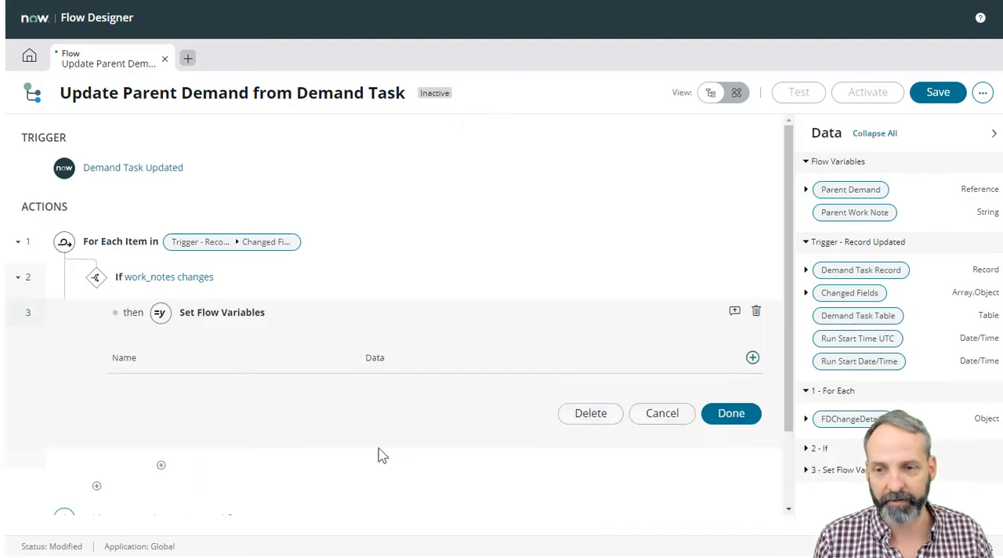
{"action": "left_click", "coordinate": [752, 357]}
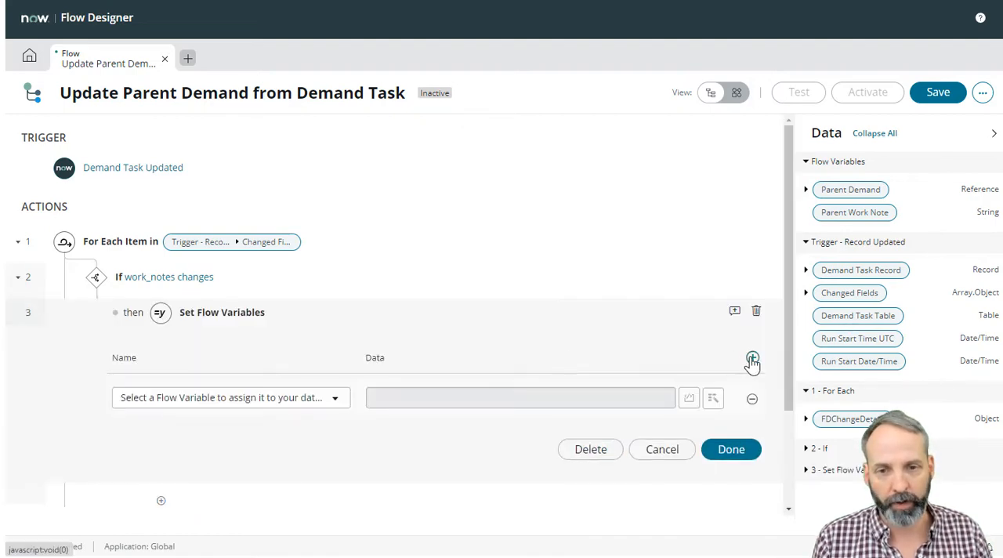
{"action": "left_click", "coordinate": [231, 398]}
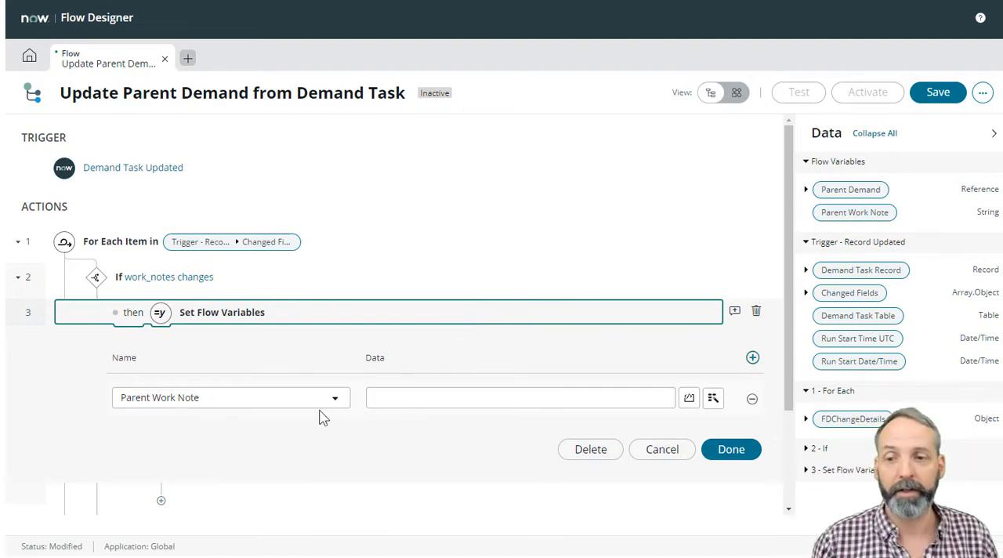
{"action": "mouse_move", "coordinate": [689, 397]}
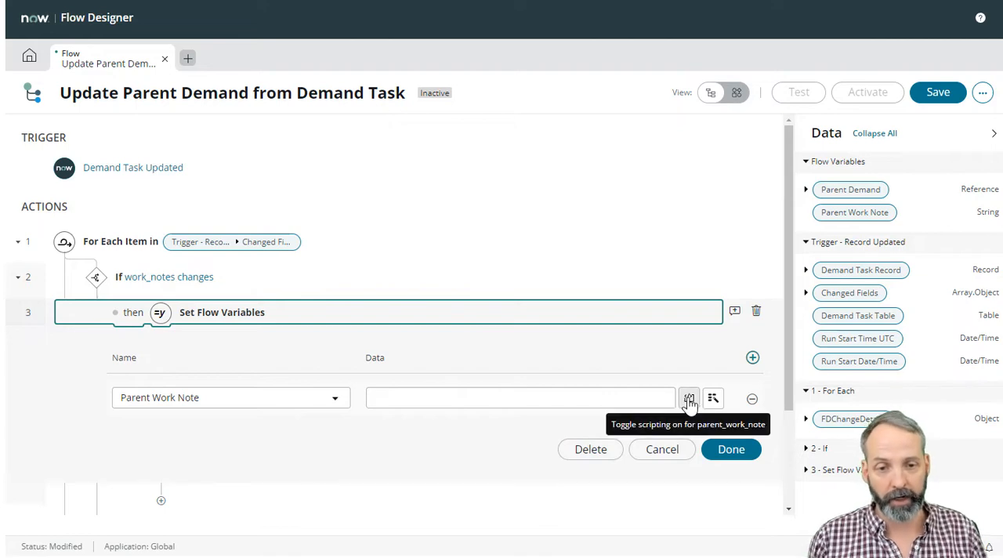
{"action": "left_click", "coordinate": [689, 398]}
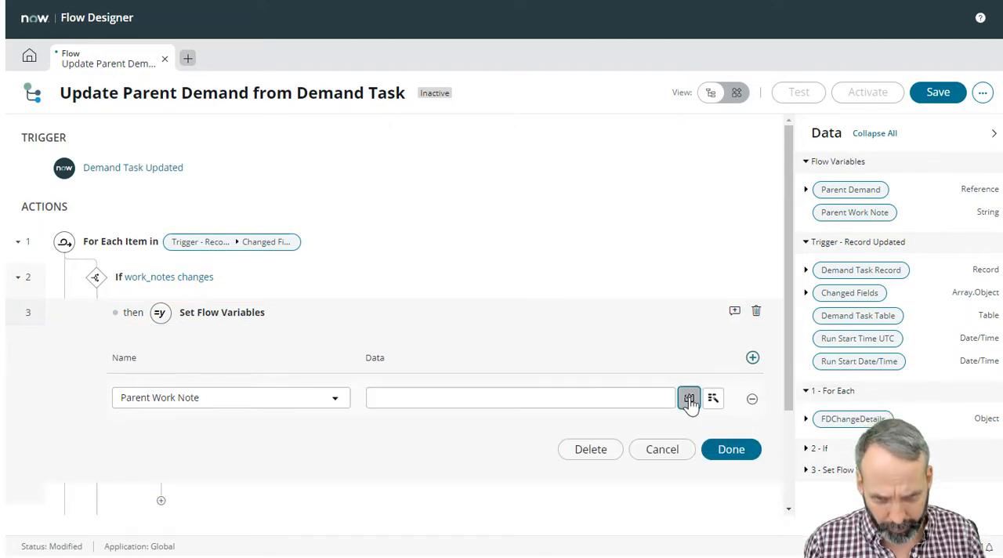
Write return fd_data.flow_var.parent_work_note += "WORK NOTE UPDATE:" in the script
{"action": "left_click", "coordinate": [689, 398]}
{"action": "type", "text": "return"}
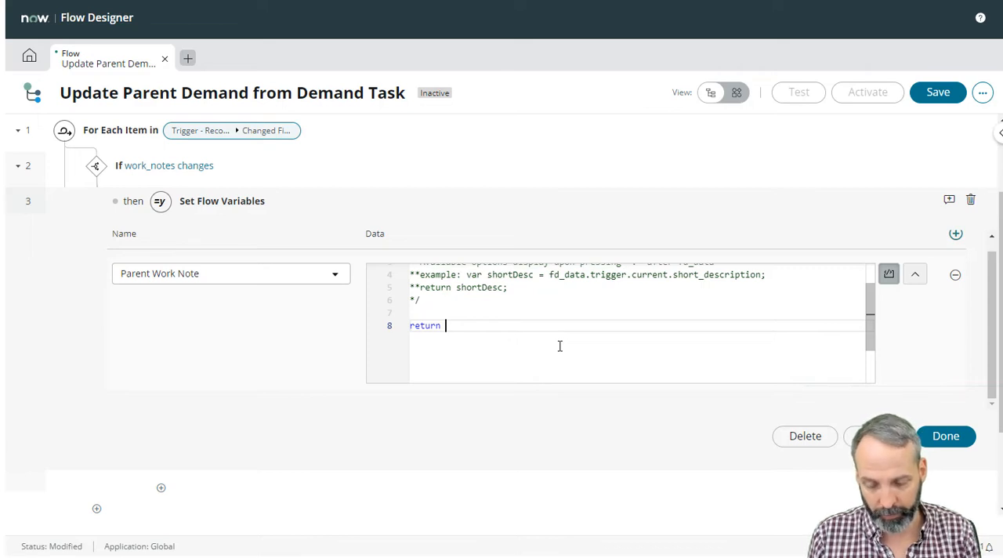
{"action": "type", "text": "fd_data"}
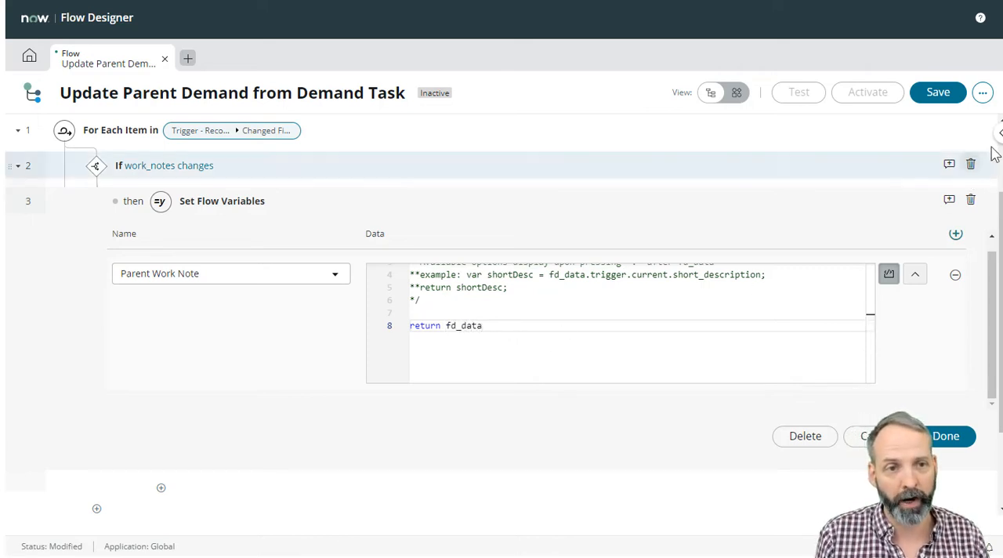
{"action": "left_click", "coordinate": [994, 132]}
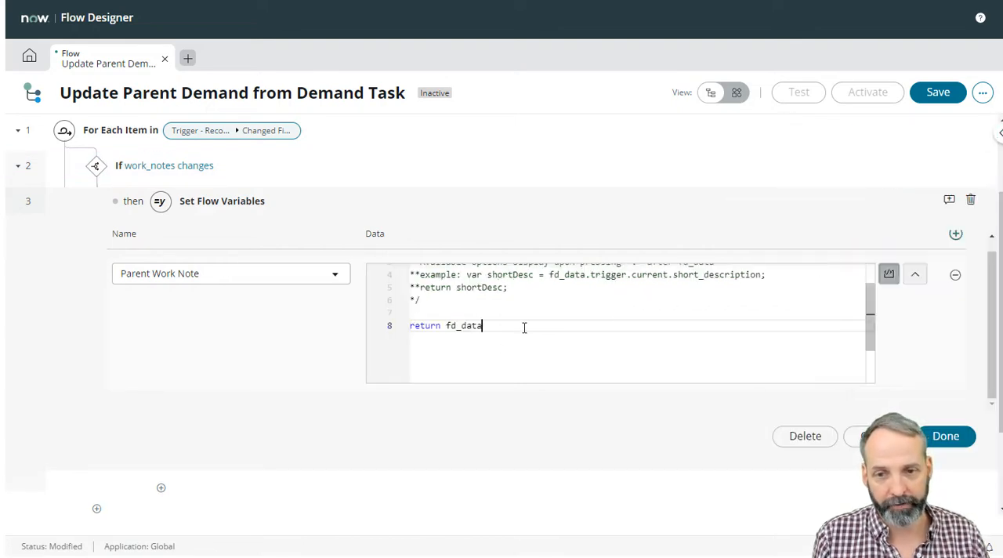
{"action": "type", "text": "."}
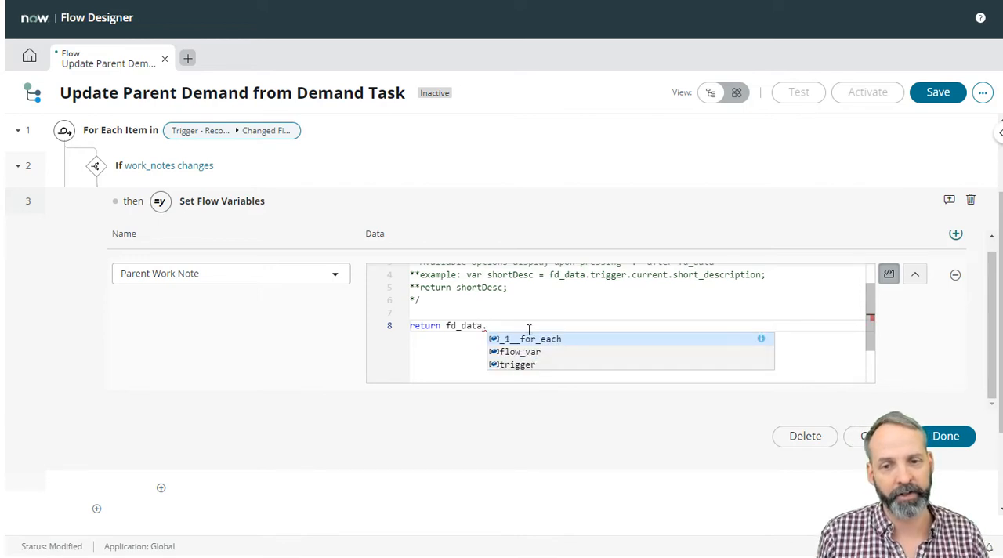
{"action": "mouse_move", "coordinate": [523, 358]}
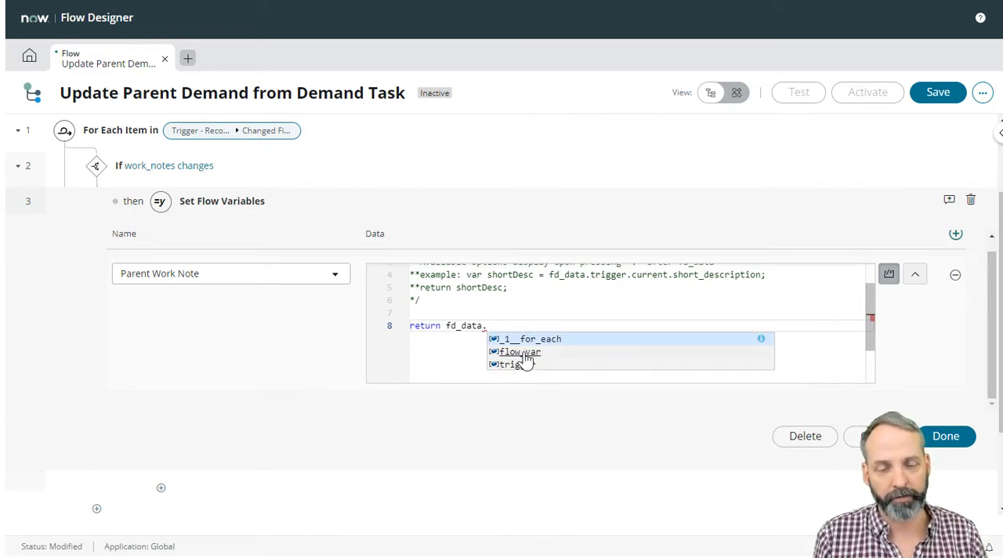
{"action": "left_click", "coordinate": [519, 351]}
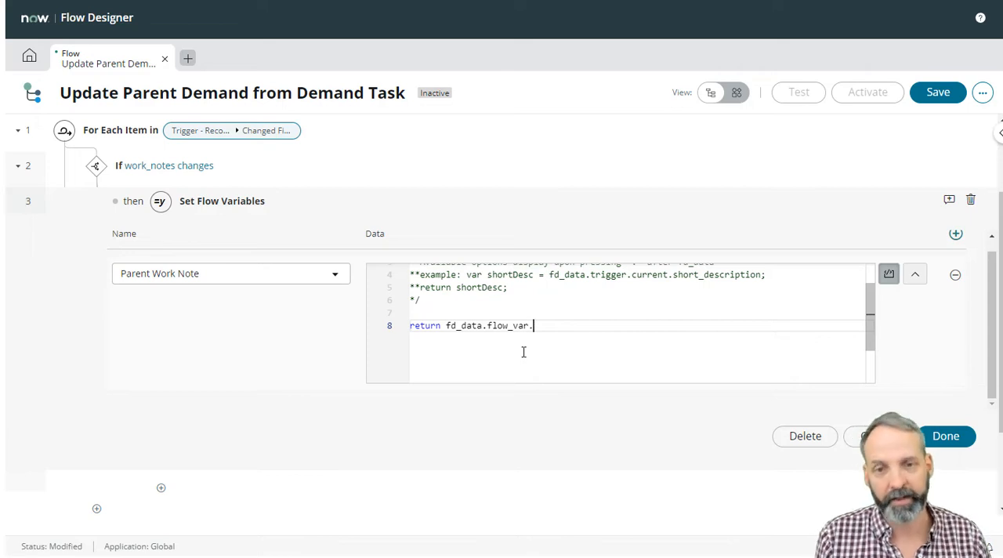
{"action": "type", "text": "parent_work_note"}
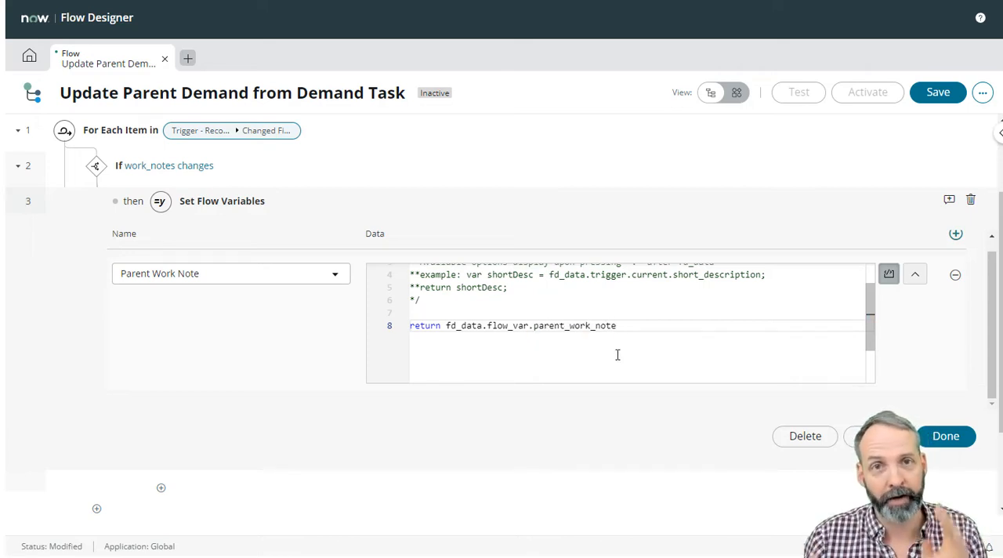
{"action": "type", "text": "++"}
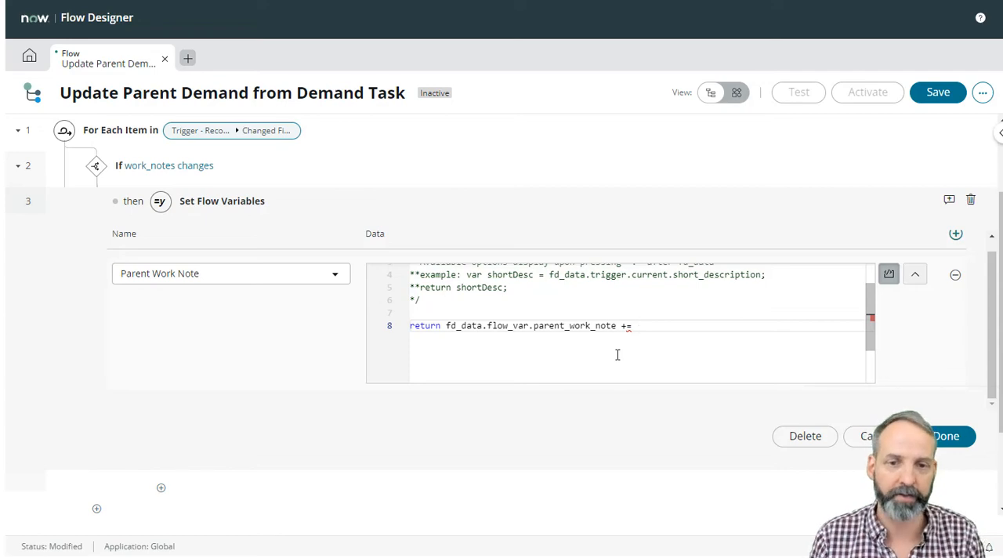
{"action": "type", "text": "\"WORK NOTE UPDATE:"}
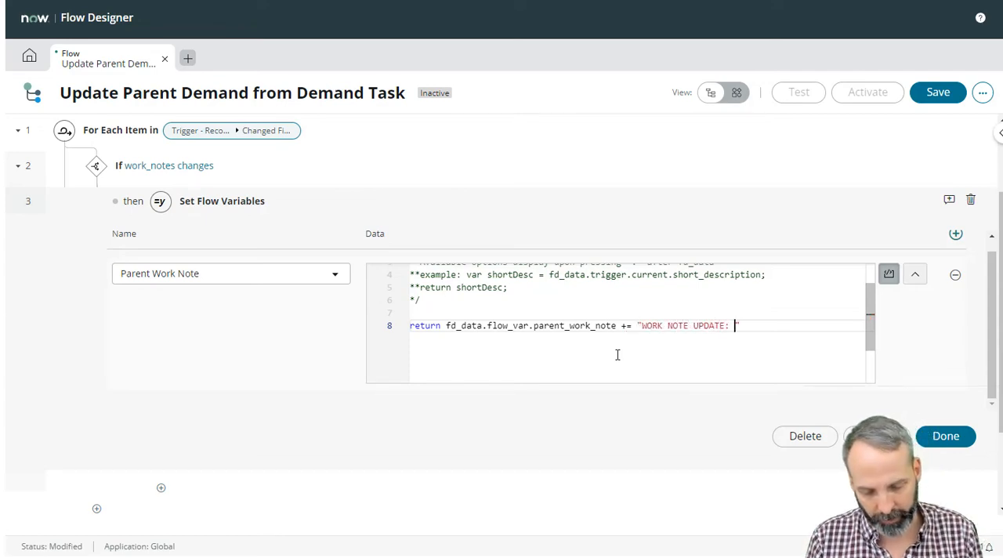
{"action": "type", "text": "+\\r"}
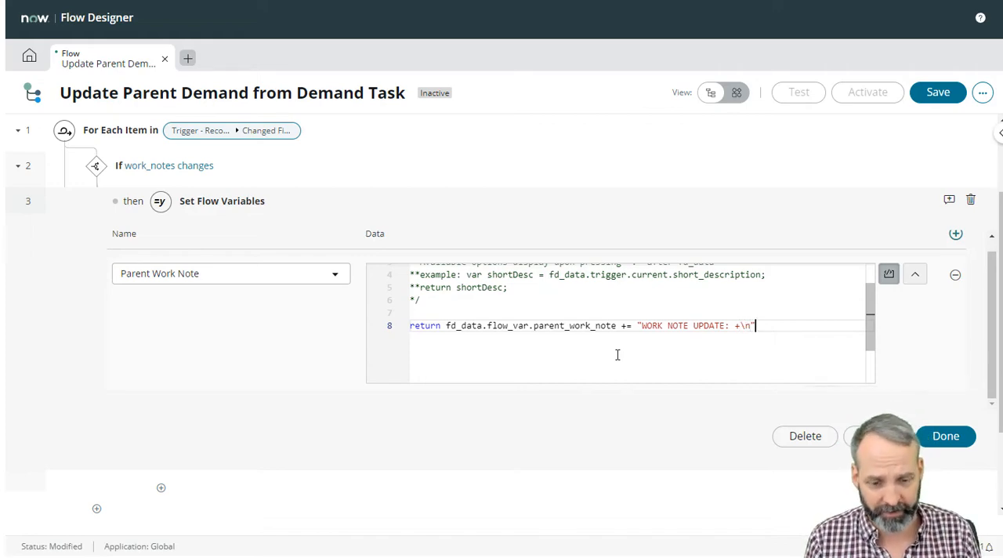
Append fd_data._1__for_each.item.current_value to the script and save the step
{"action": "type", "text": "+"}
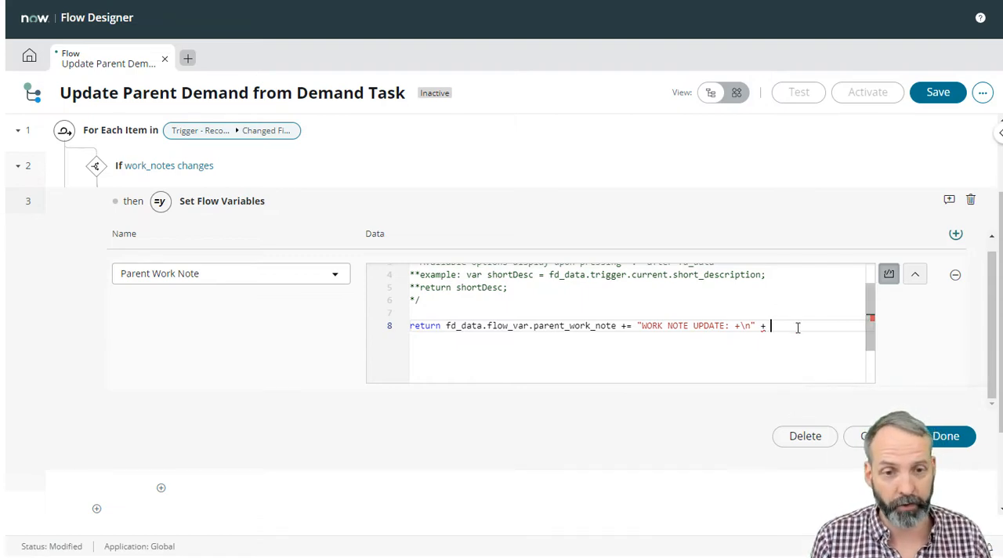
{"action": "type", "text": "fd."}
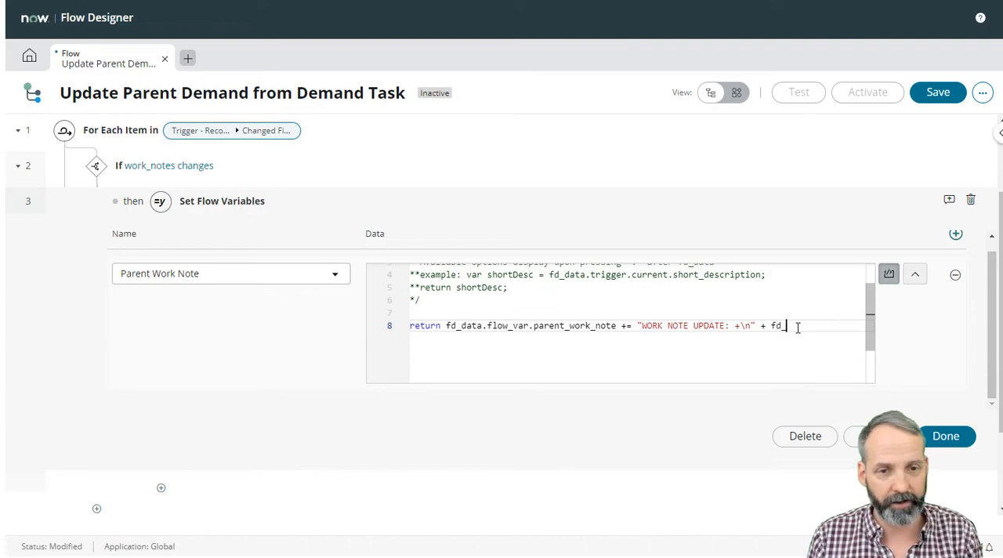
{"action": "type", "text": "ata."}
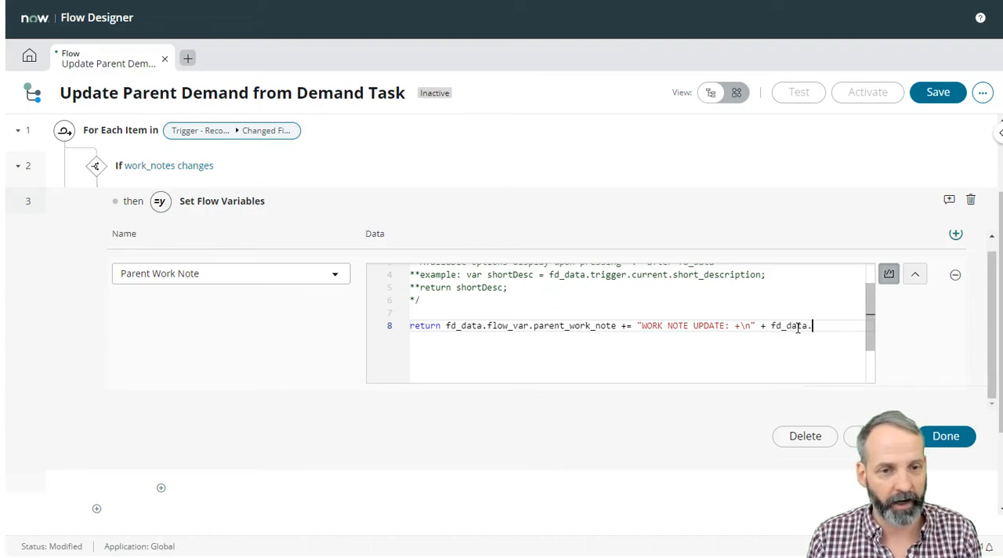
{"action": "type", "text": "."}
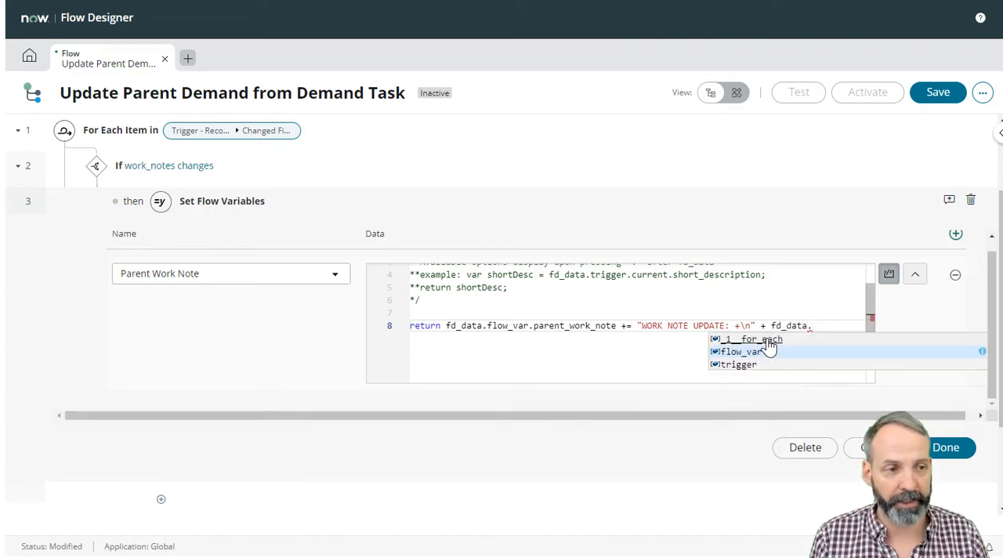
{"action": "left_click", "coordinate": [746, 339]}
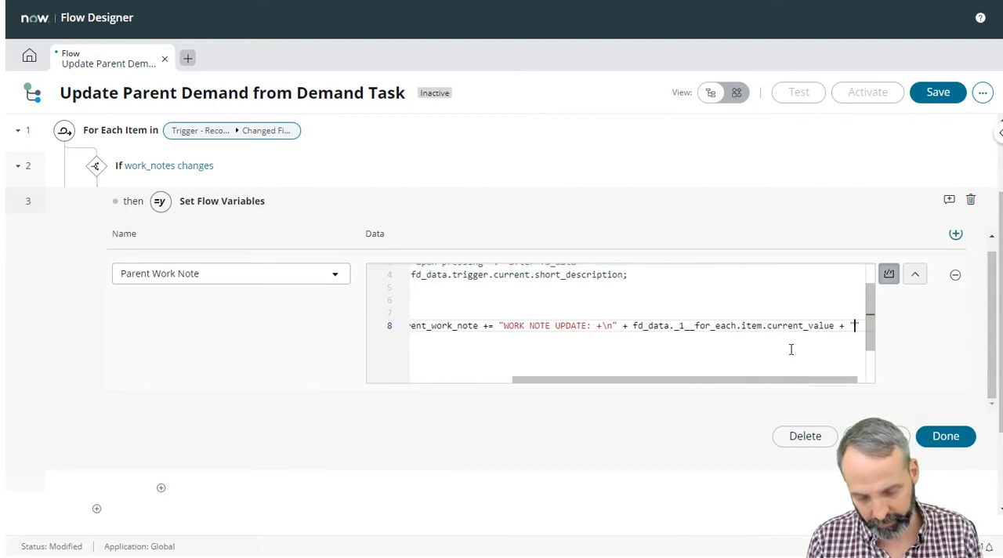
{"action": "left_click", "coordinate": [944, 435]}
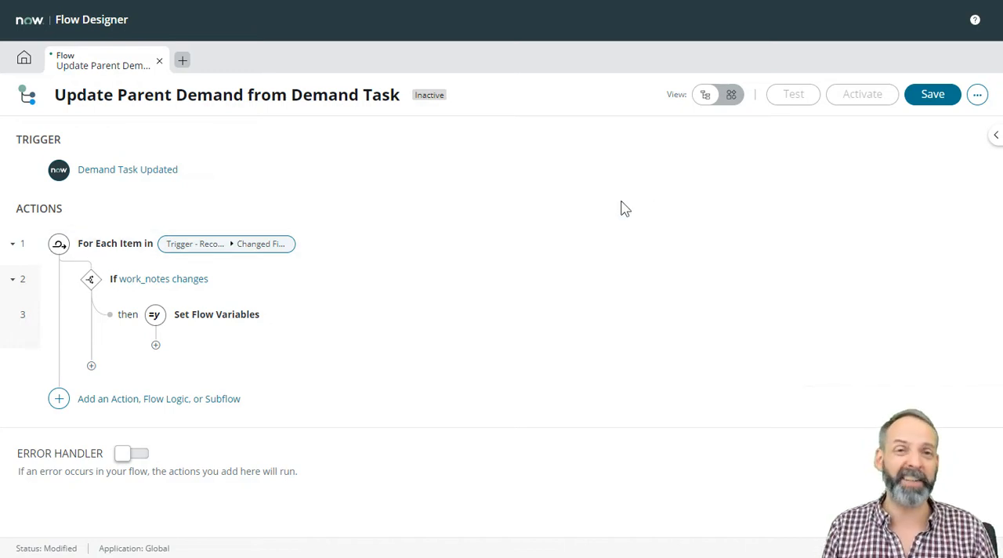
{"action": "mouse_move", "coordinate": [545, 264]}
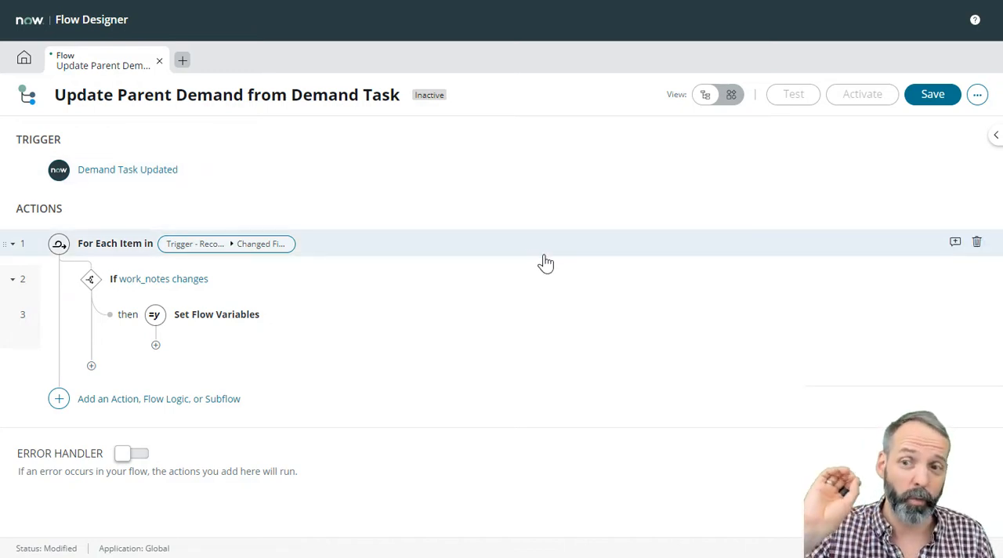
Add a Set Flow Variables step storing the parent record in Parent Demand
{"action": "left_click", "coordinate": [993, 135]}
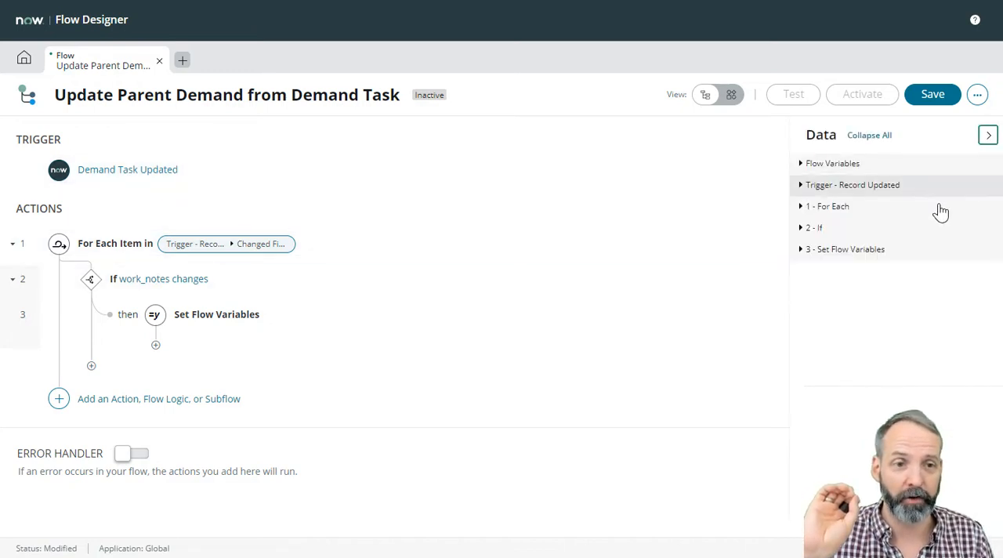
{"action": "left_click", "coordinate": [832, 163]}
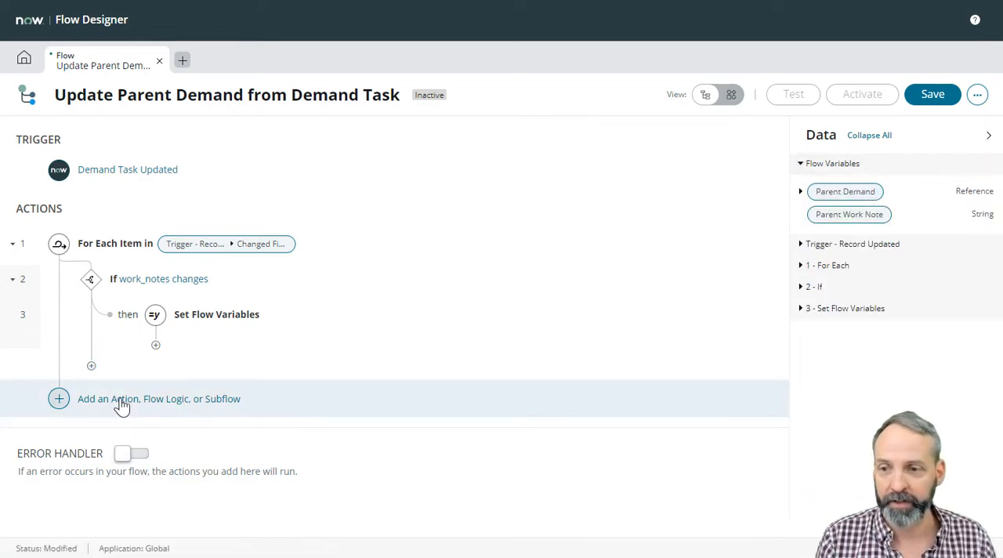
{"action": "left_click", "coordinate": [158, 398]}
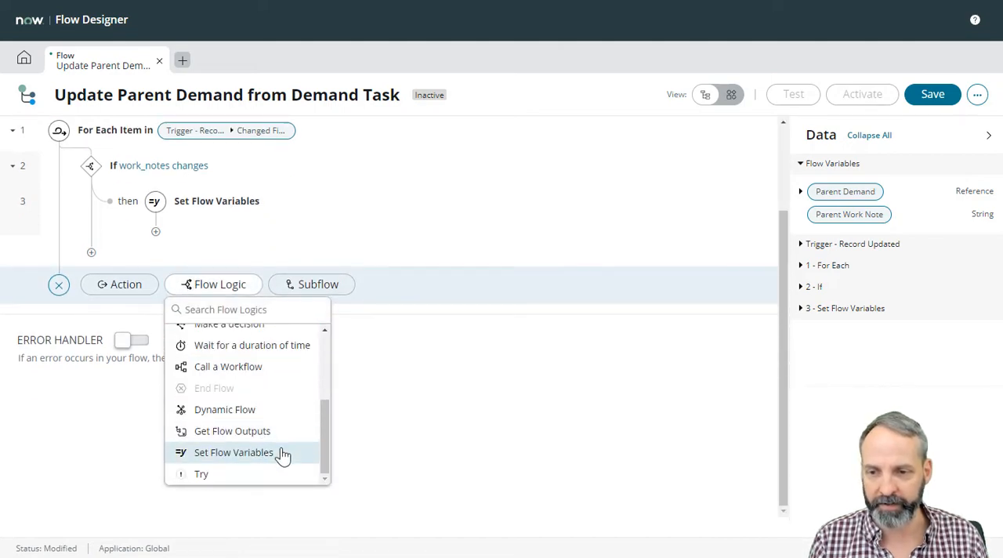
{"action": "left_click", "coordinate": [234, 451]}
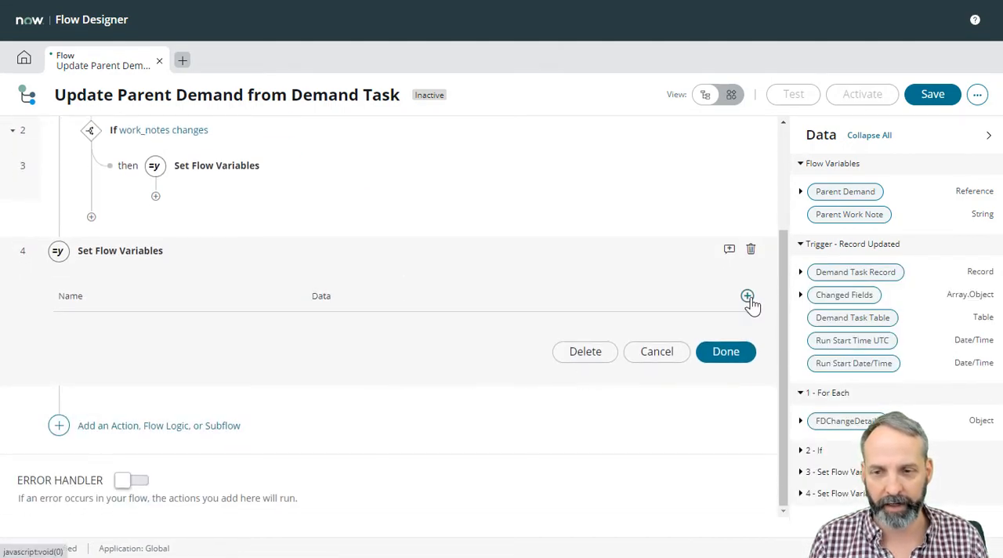
{"action": "left_click", "coordinate": [746, 296]}
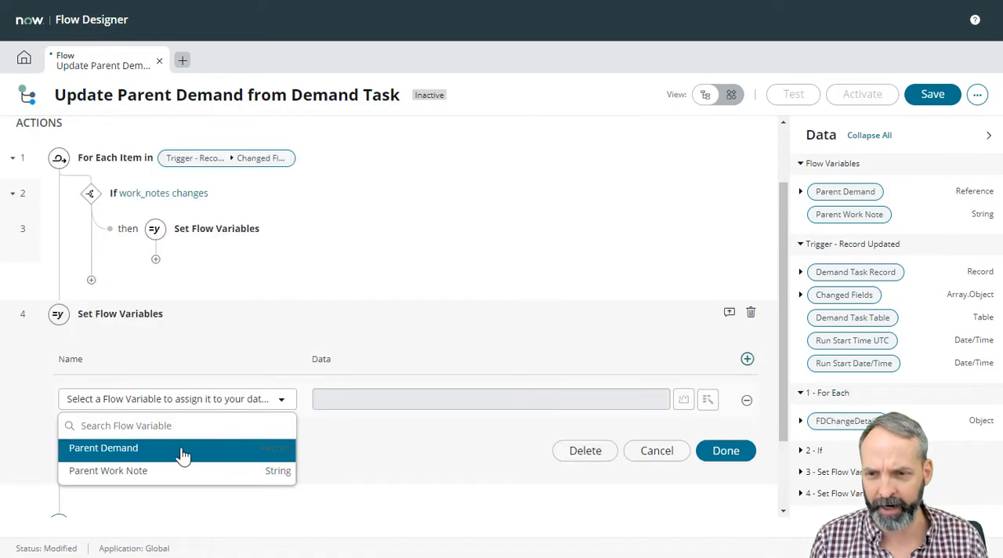
{"action": "left_click", "coordinate": [103, 448]}
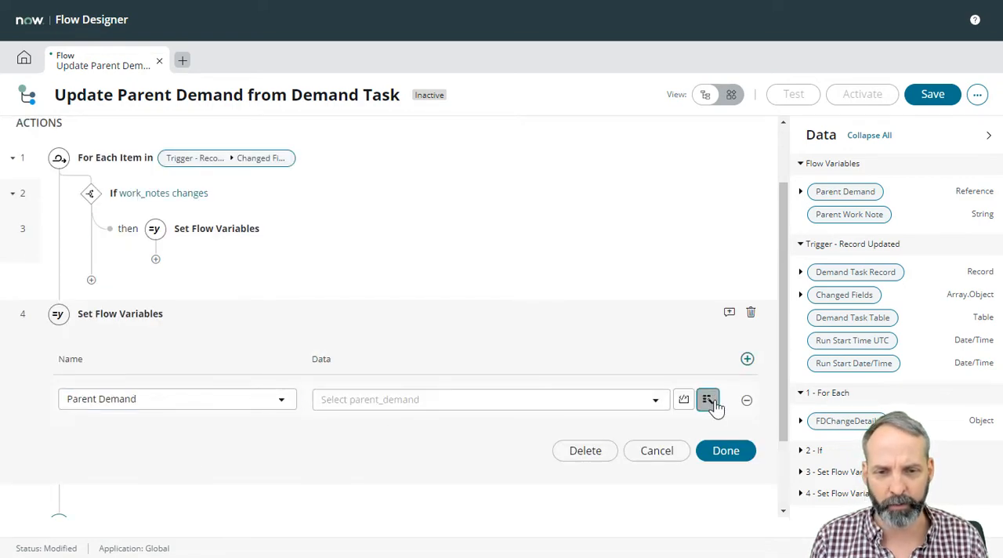
{"action": "left_click", "coordinate": [709, 399]}
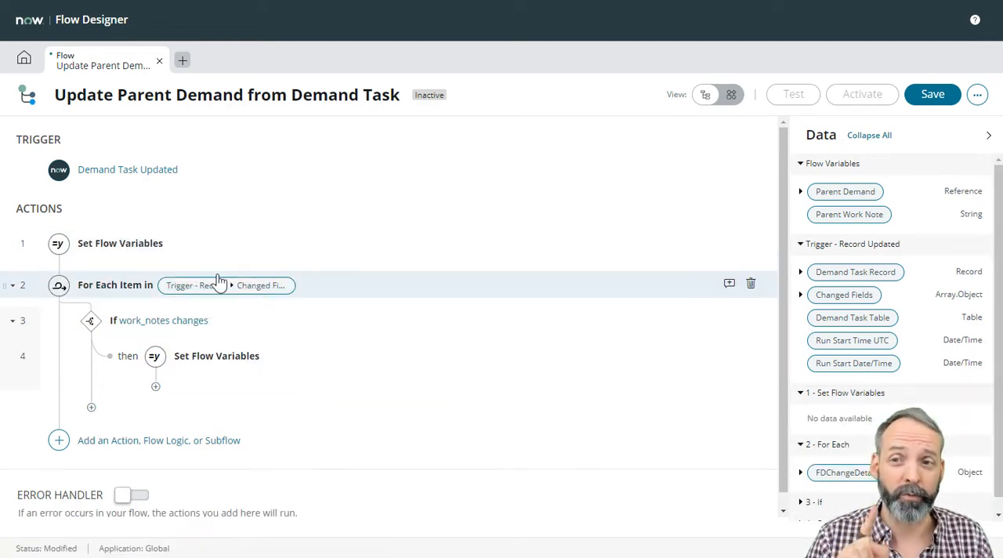
{"action": "mouse_move", "coordinate": [341, 364]}
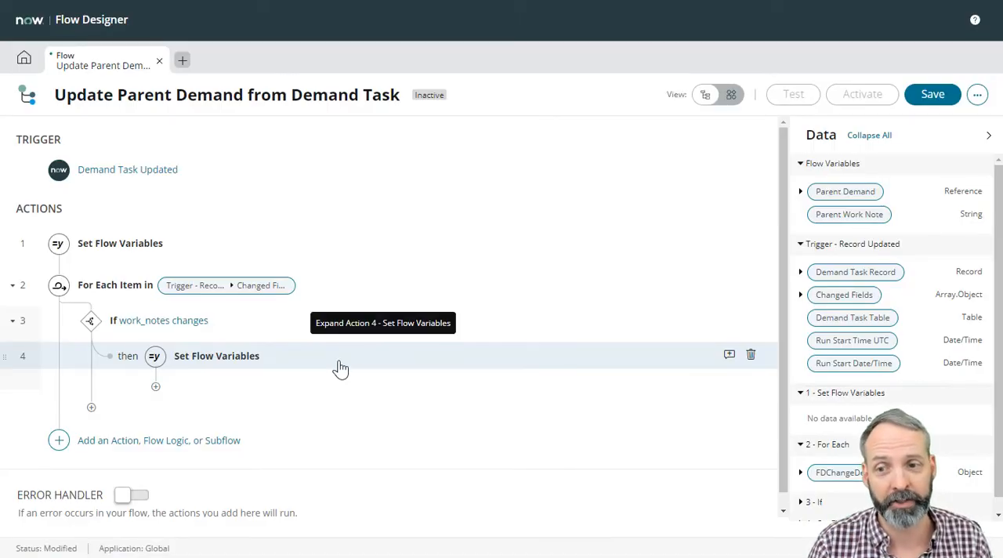
{"action": "mouse_move", "coordinate": [292, 363]}
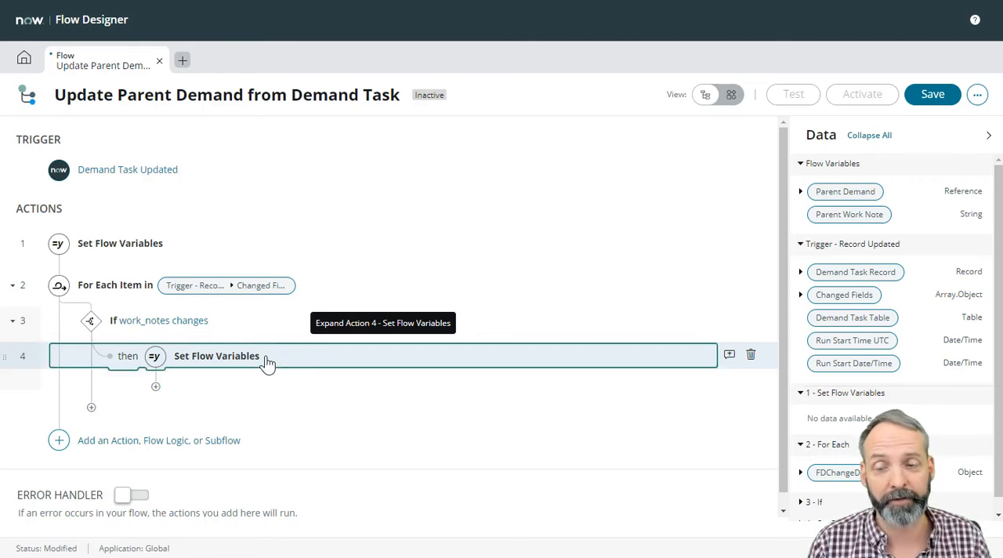
Expand action 4 Set Flow Variables to review the Parent Work Note script
{"action": "left_click", "coordinate": [216, 356]}
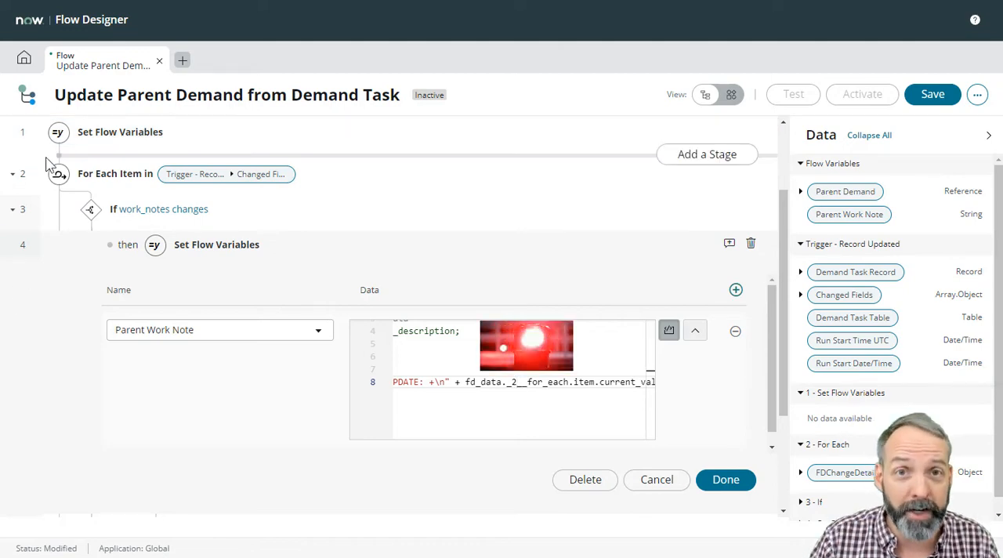
{"action": "left_click", "coordinate": [517, 382]}
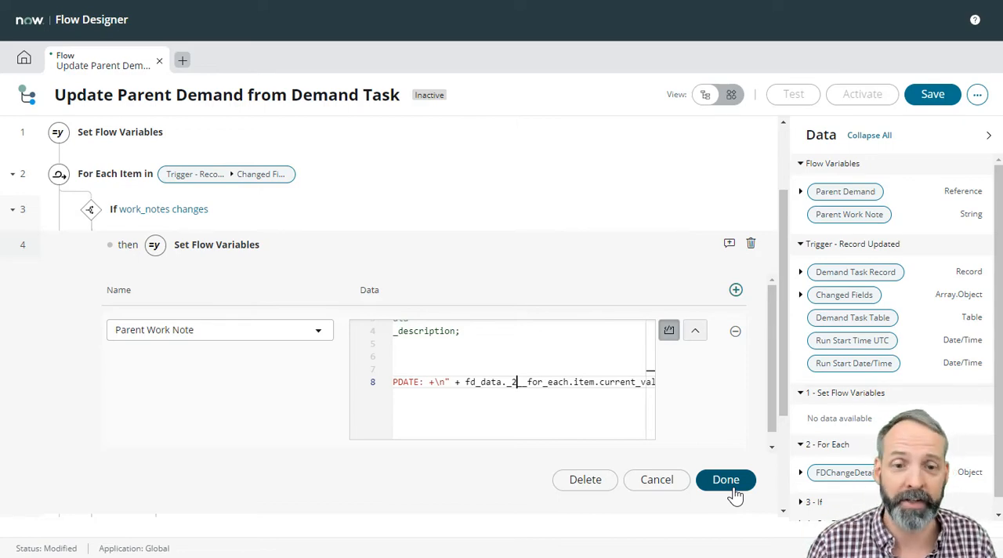
Collapse action 4 and review the outline: Set Flow Variables, For Each, If work_notes changes
{"action": "left_click", "coordinate": [723, 479]}
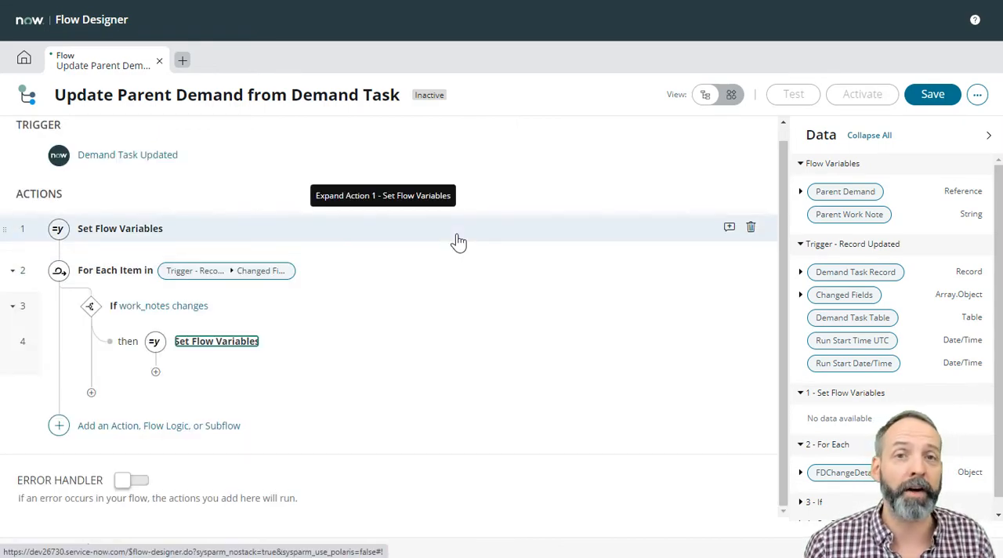
{"action": "mouse_move", "coordinate": [536, 241]}
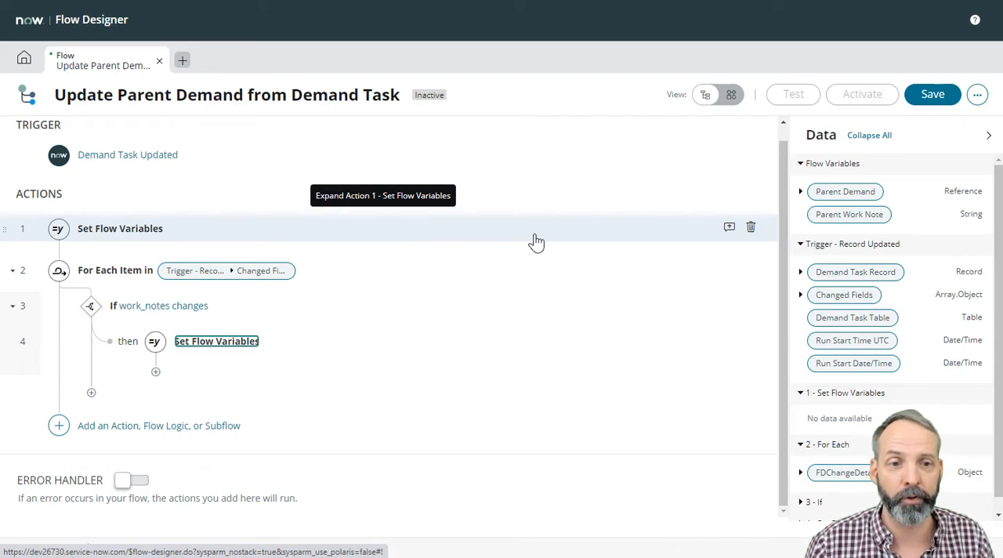
{"action": "mouse_move", "coordinate": [750, 241]}
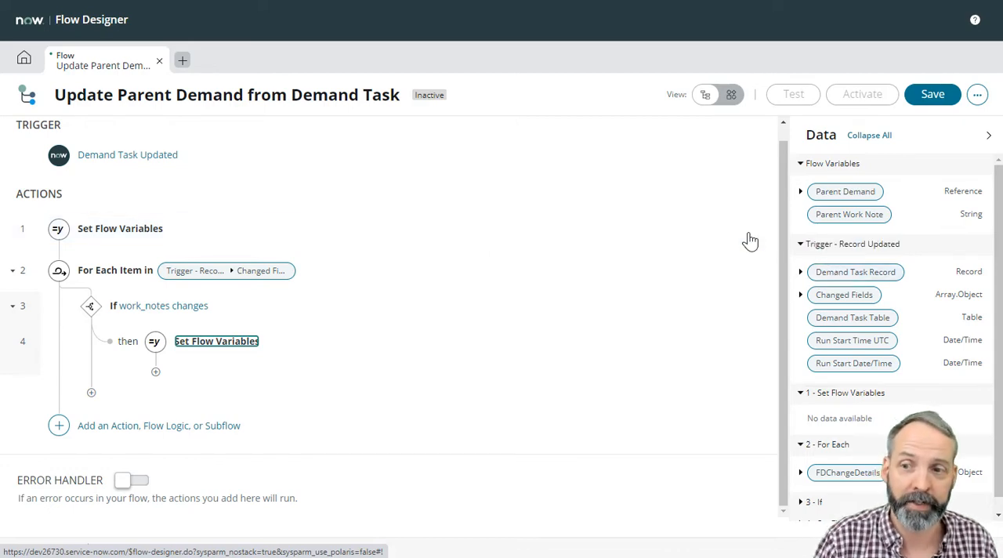
{"action": "mouse_move", "coordinate": [385, 280]}
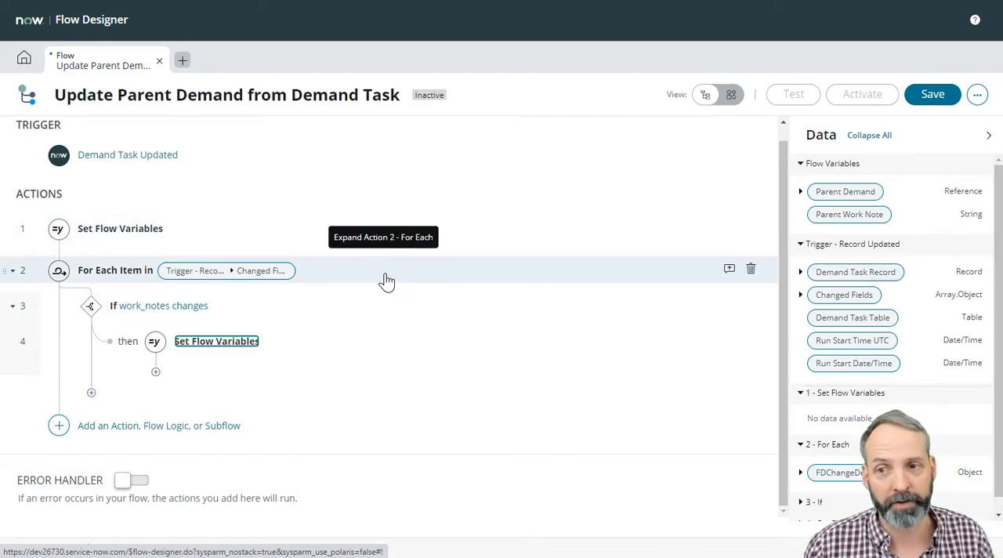
{"action": "mouse_move", "coordinate": [238, 306]}
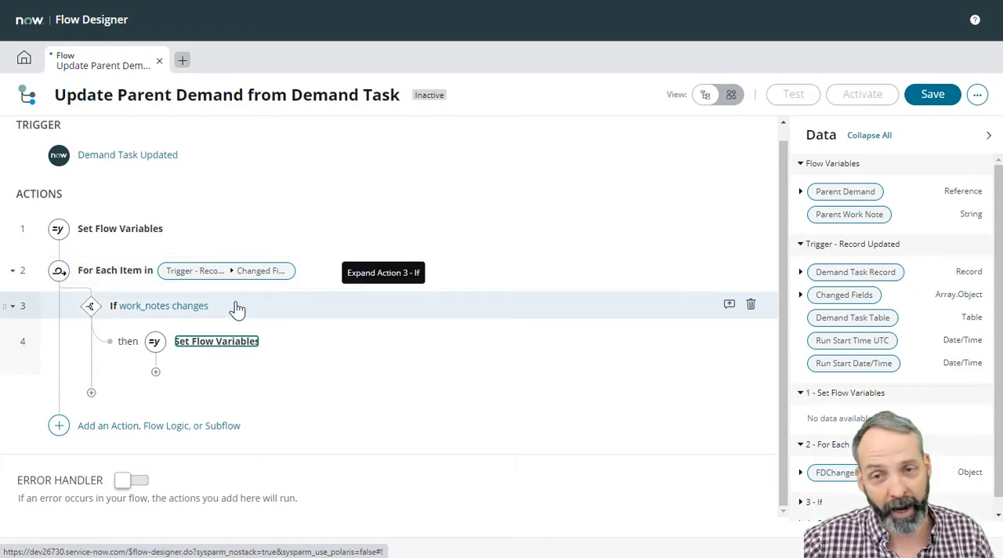
{"action": "mouse_move", "coordinate": [304, 348]}
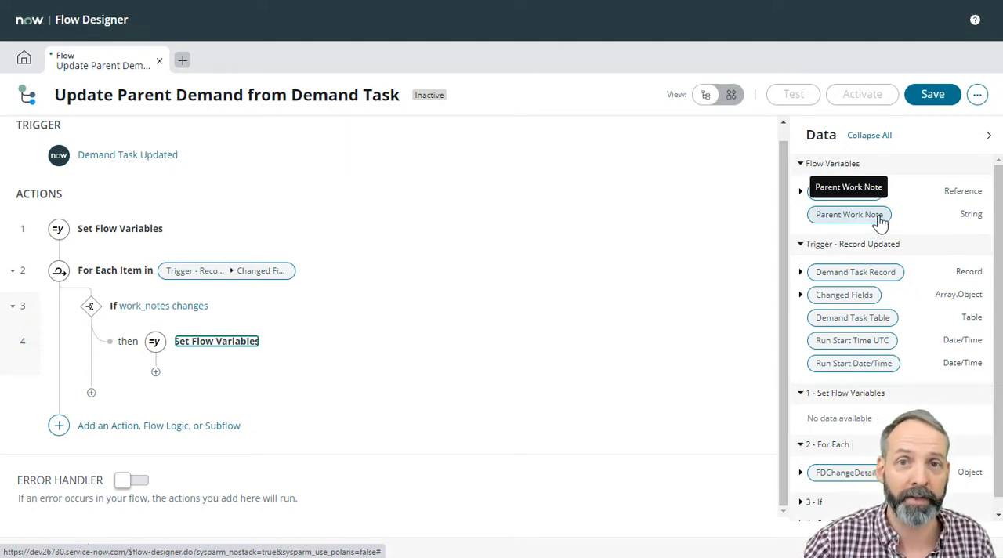
{"action": "left_click", "coordinate": [216, 341]}
{"action": "type", "text": "assignted_to Changes"}
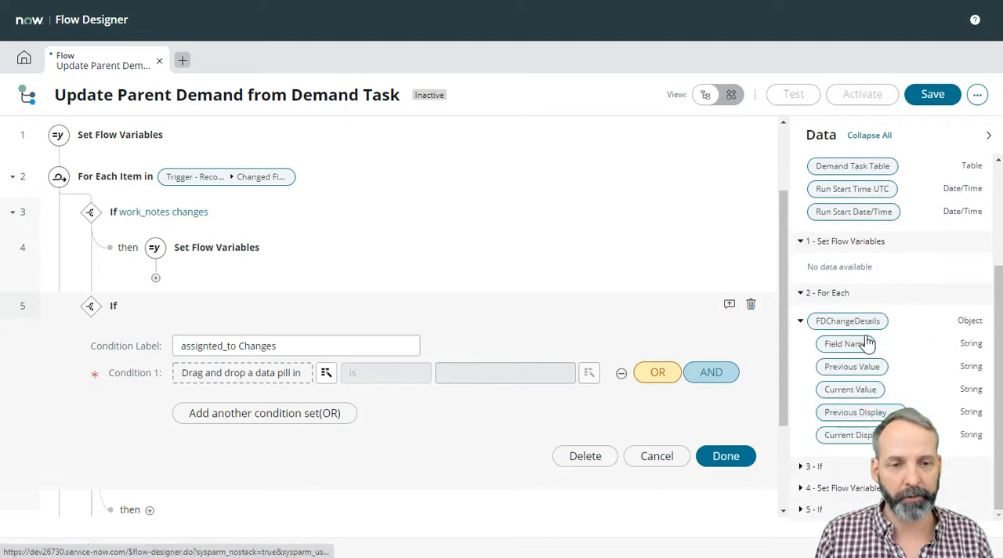
Make the If 'assigned_to Changes' condition test the For Each item's Field Name
{"action": "left_click_drag", "start_coordinate": [846, 345], "coordinate": [241, 373]}
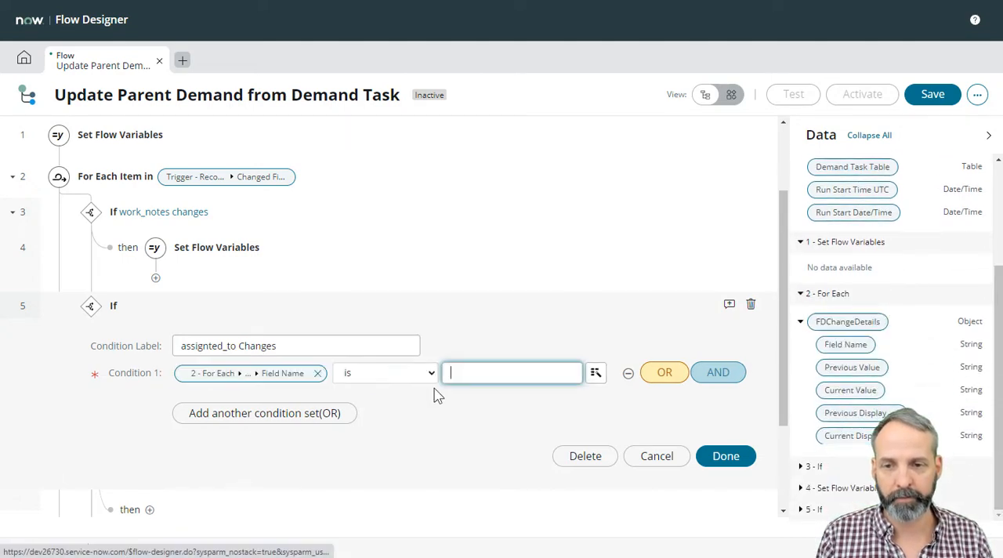
{"action": "left_click", "coordinate": [724, 454]}
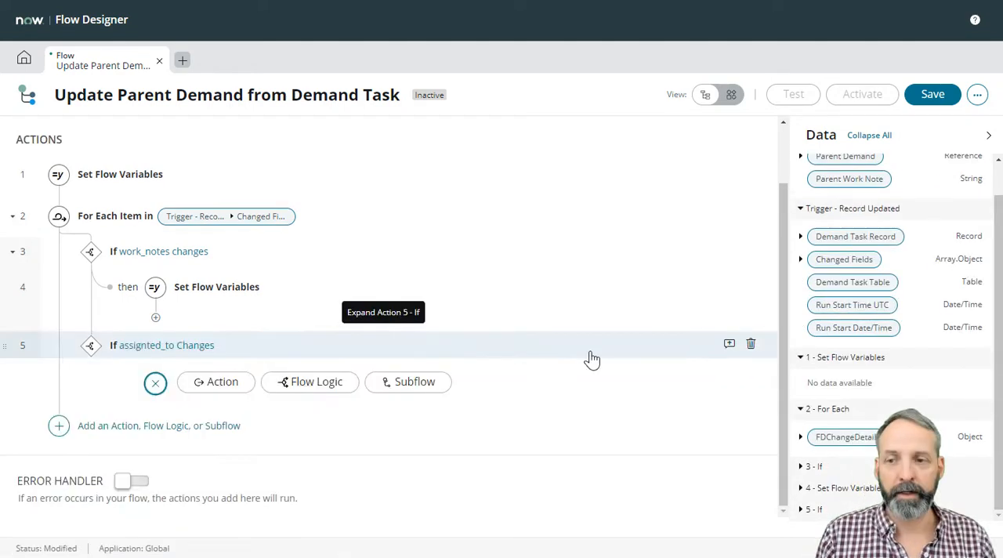
{"action": "mouse_move", "coordinate": [581, 364]}
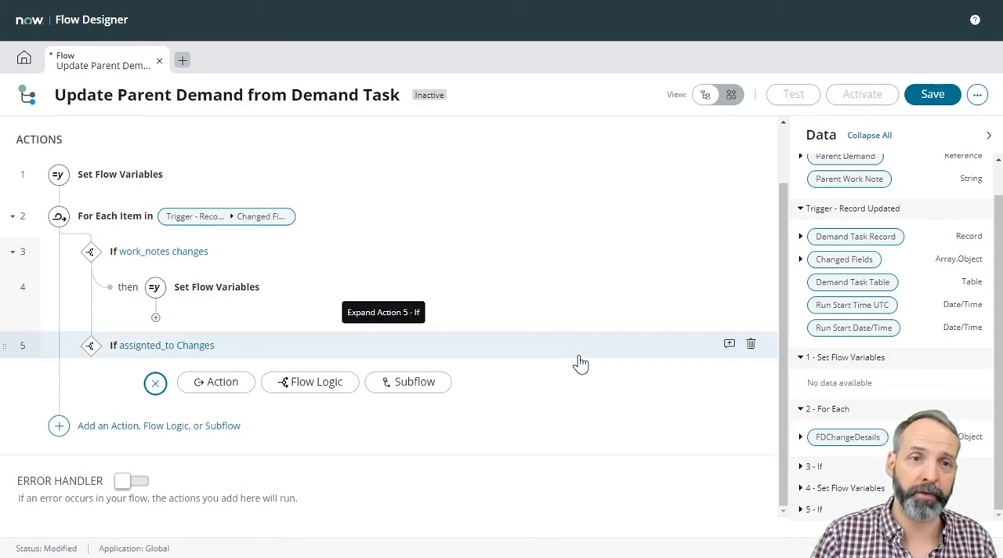
{"action": "mouse_move", "coordinate": [583, 342]}
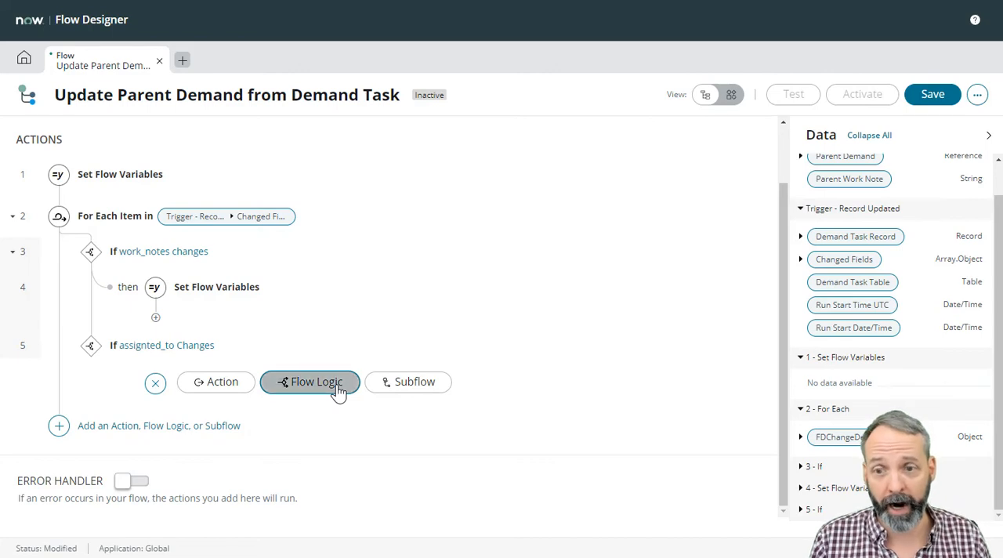
Add a Set Flow Variables step in the assigned_to branch targeting Parent Work Note as a script
{"action": "left_click", "coordinate": [316, 382]}
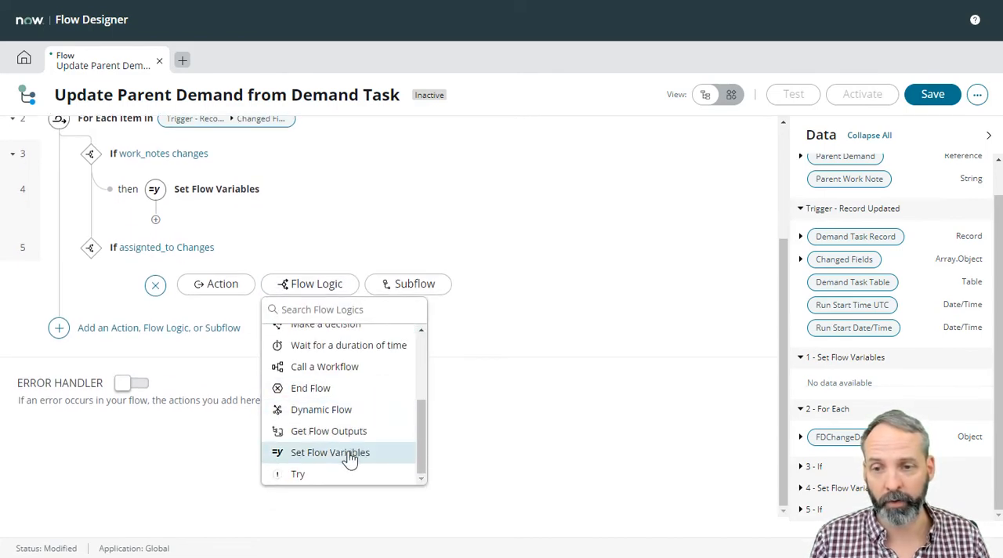
{"action": "left_click", "coordinate": [329, 451]}
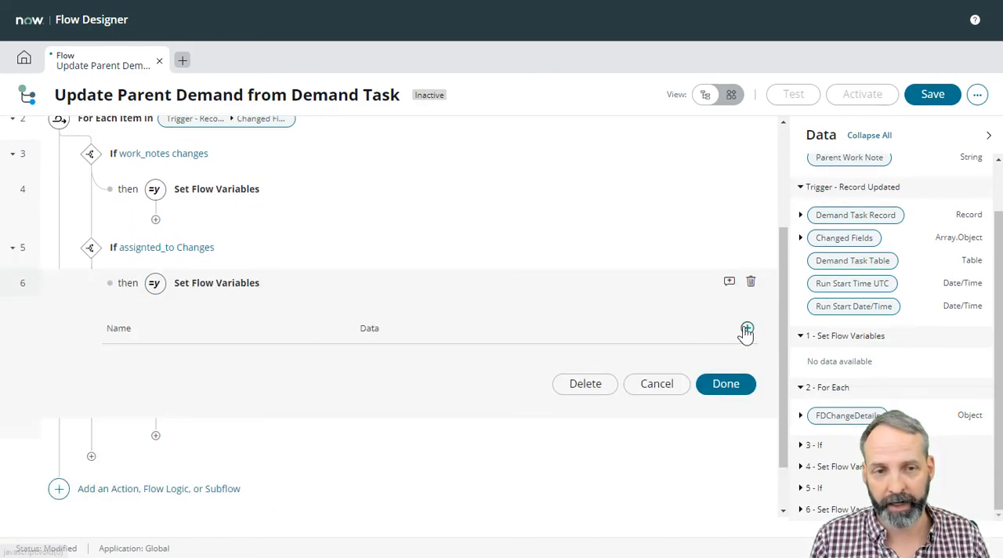
{"action": "left_click", "coordinate": [746, 327]}
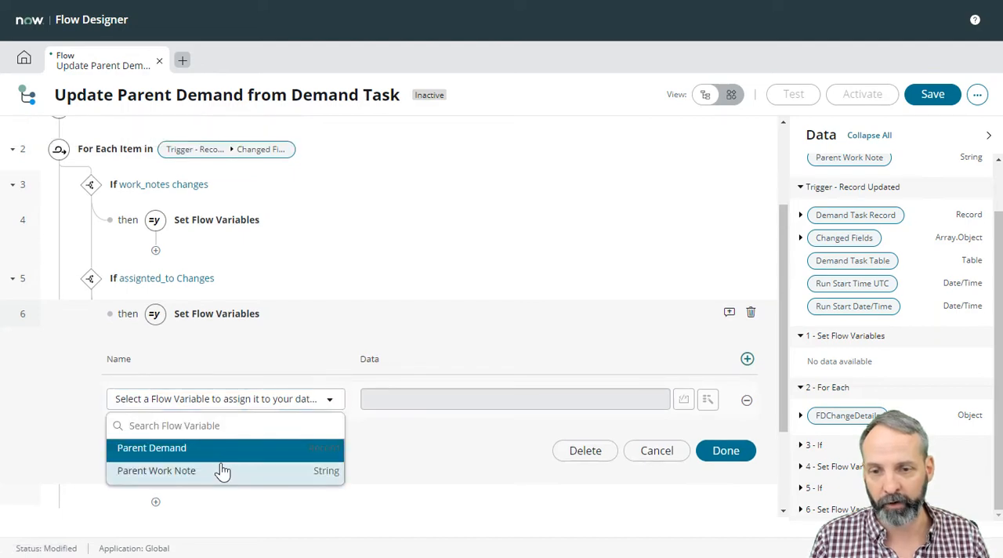
{"action": "left_click", "coordinate": [157, 470]}
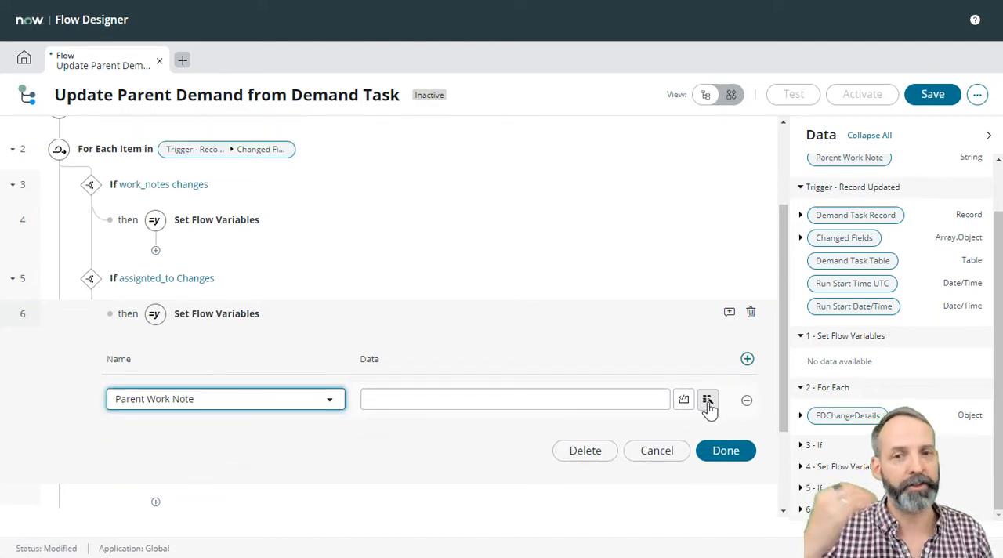
{"action": "mouse_move", "coordinate": [683, 400]}
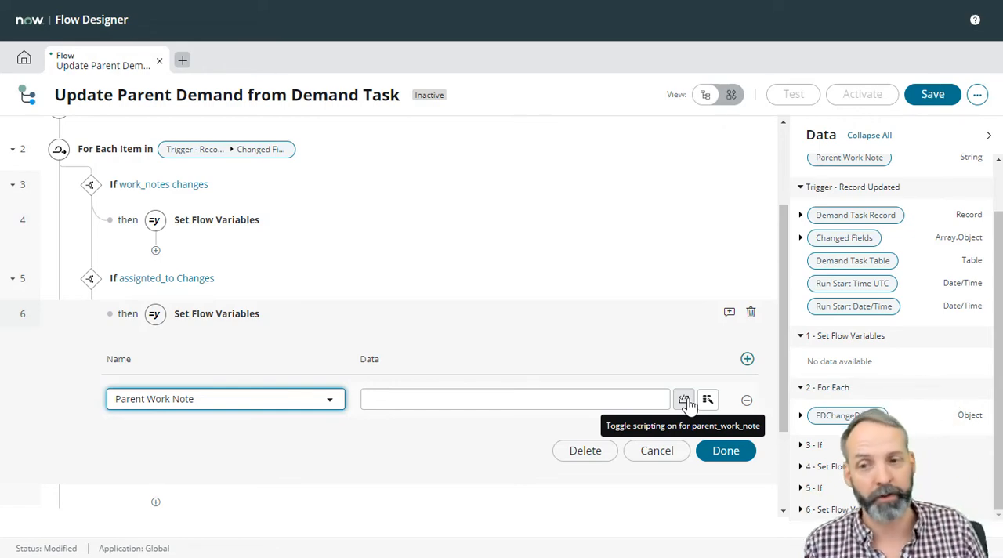
{"action": "left_click", "coordinate": [683, 398]}
{"action": "type", "text": "return"}
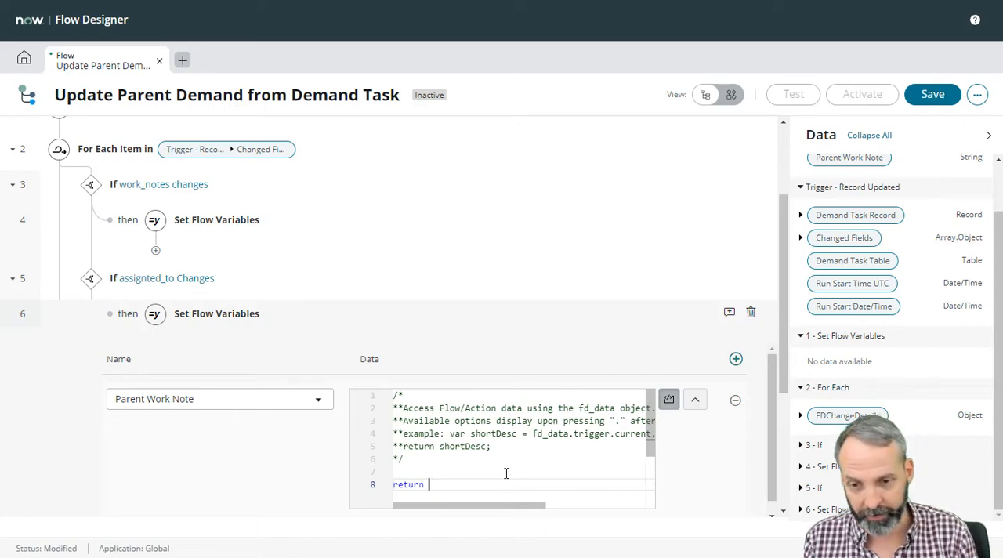
Script fd_data.flow_var.parent_work_note + the For Each item to append an Assigned To line
{"action": "type", "text": "fd_data"}
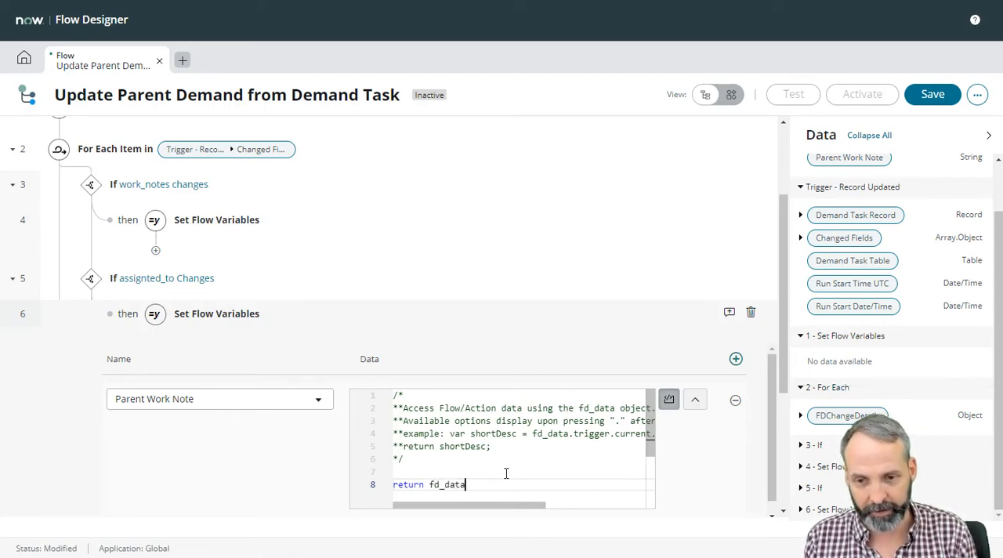
{"action": "type", "text": ".flow_var"}
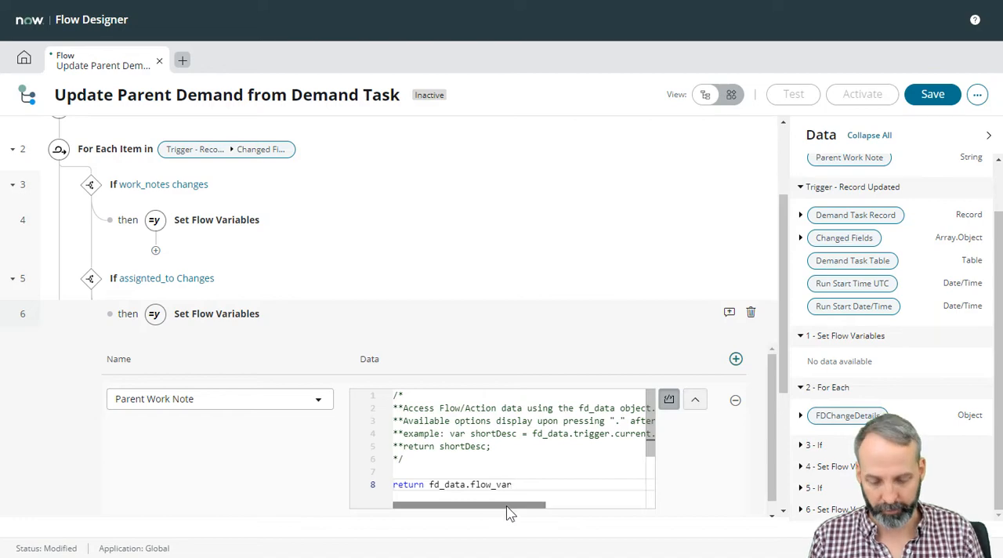
{"action": "type", "text": ".parent_work_note"}
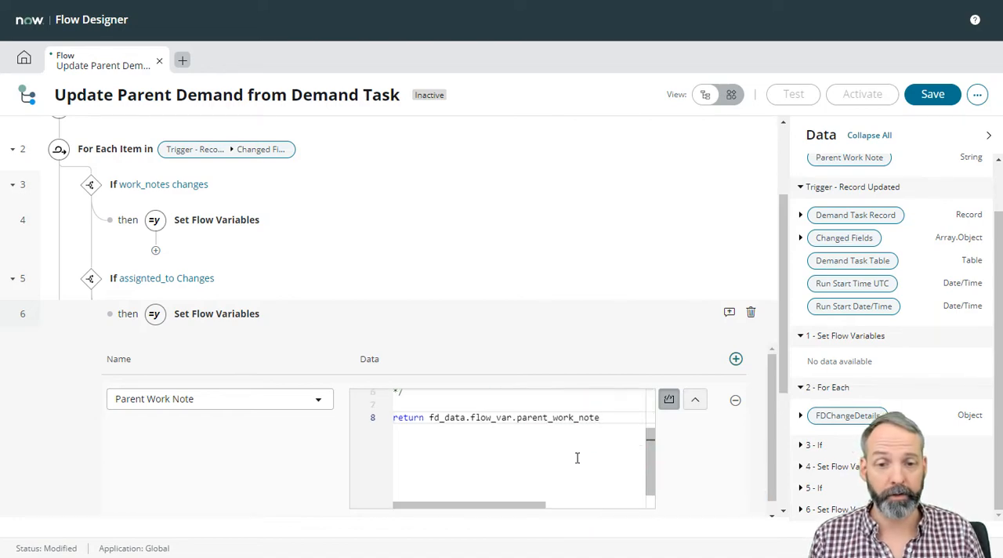
{"action": "type", "text": "+= \"Assigned To: \" + fd"}
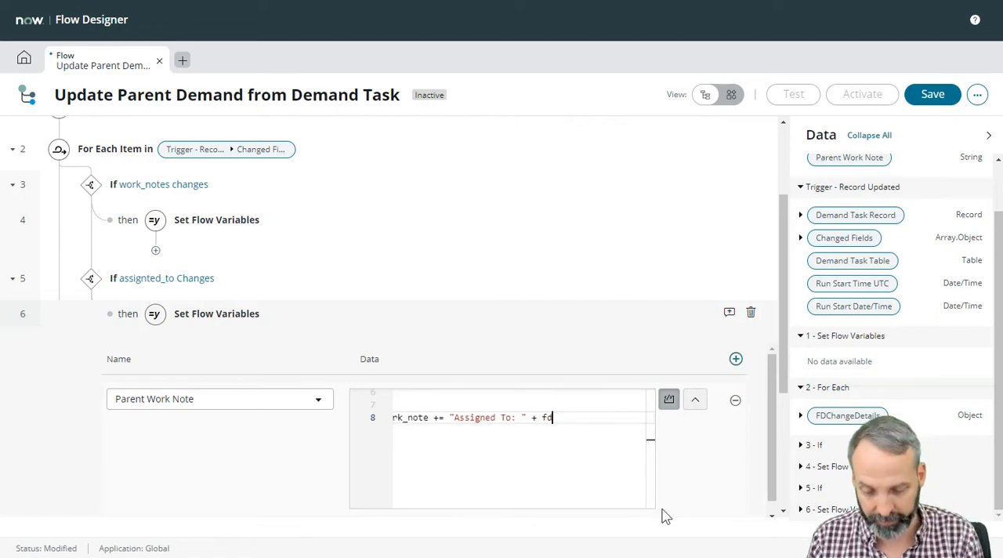
{"action": "type", "text": "_data."}
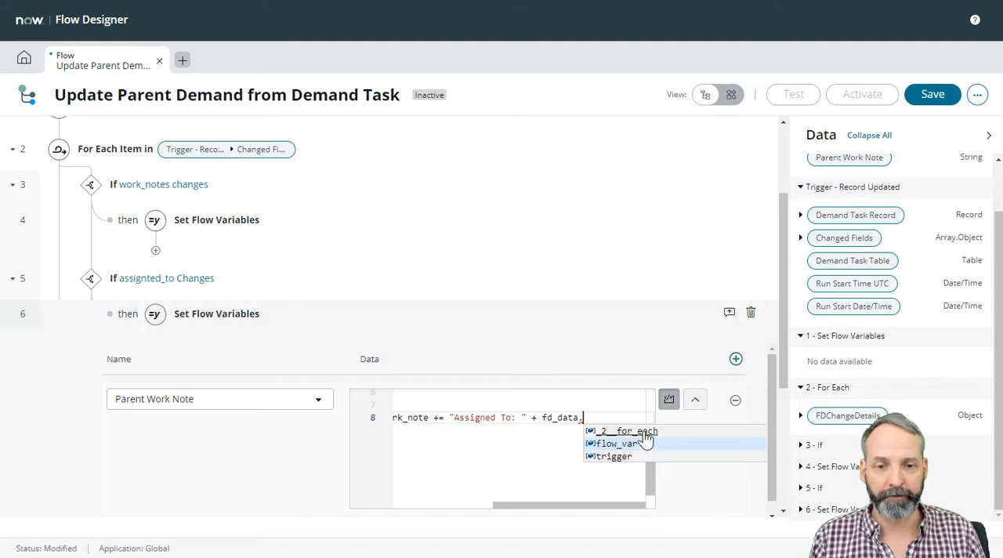
{"action": "left_click", "coordinate": [619, 430]}
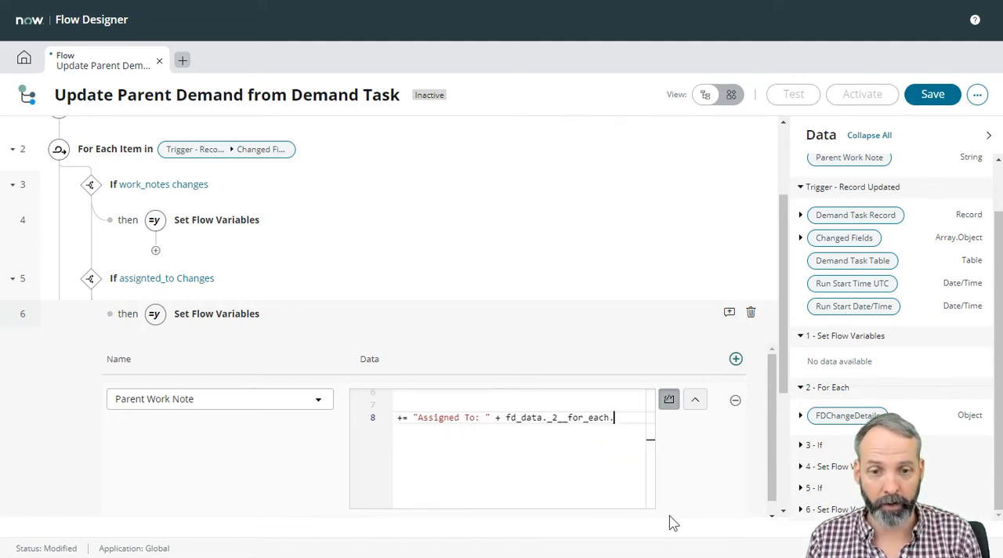
{"action": "type", "text": "item"}
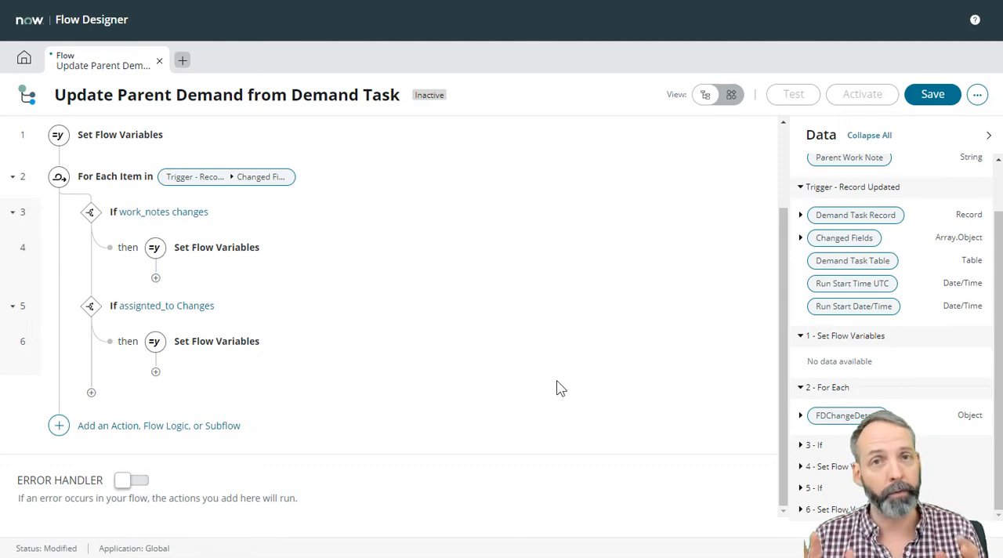
{"action": "mouse_move", "coordinate": [166, 426]}
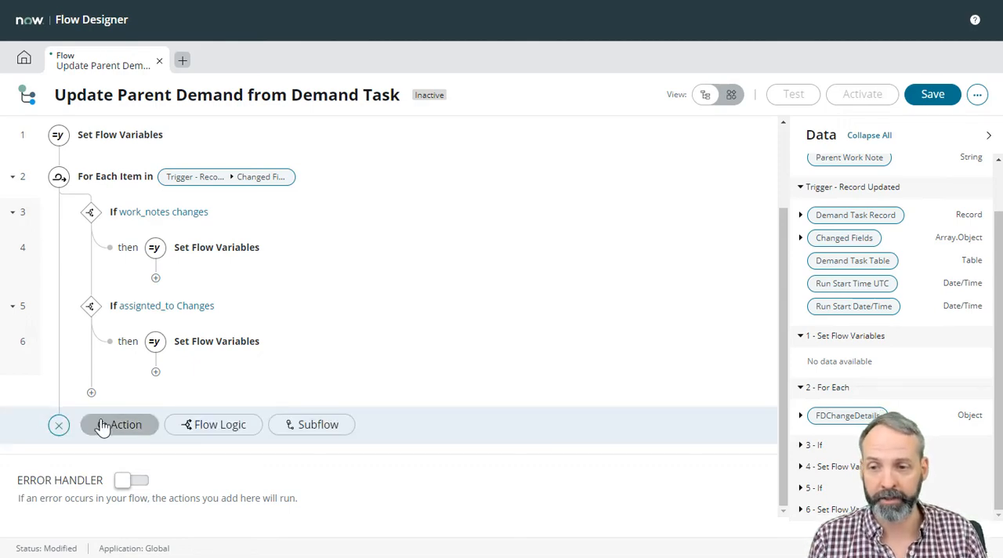
Add Update Record on Parent Demand writing the Parent Work Note variable into Work notes
{"action": "left_click", "coordinate": [119, 423]}
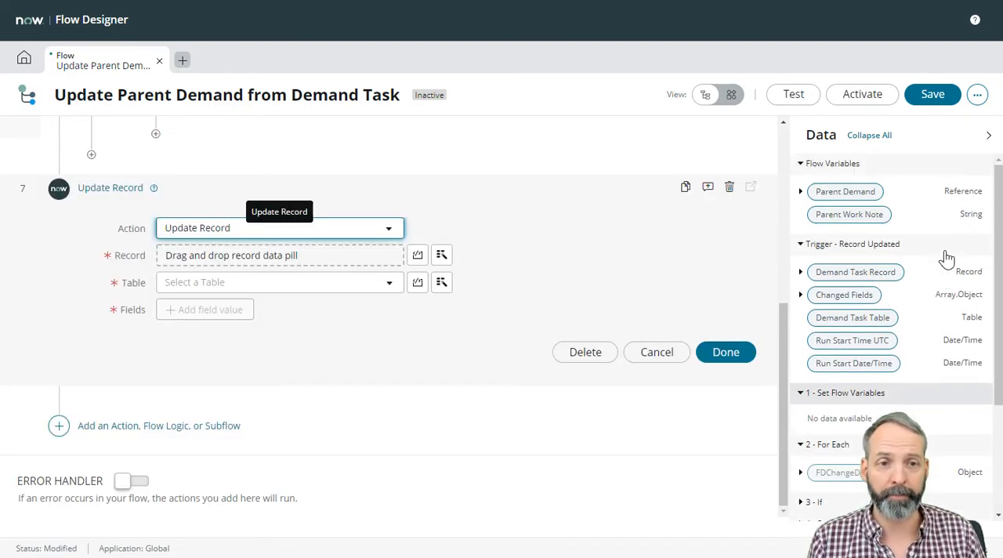
{"action": "left_click_drag", "start_coordinate": [845, 191], "coordinate": [238, 254]}
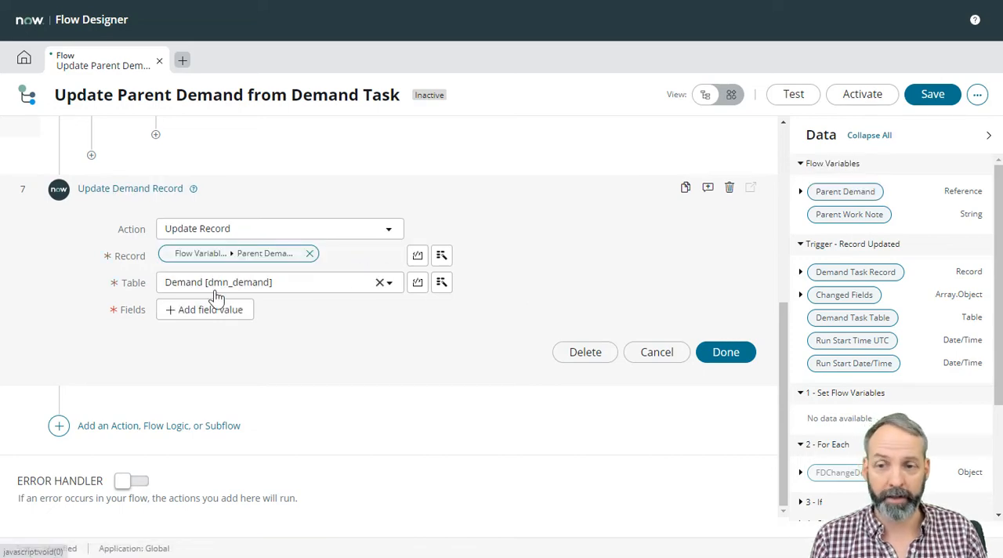
{"action": "left_click", "coordinate": [203, 308]}
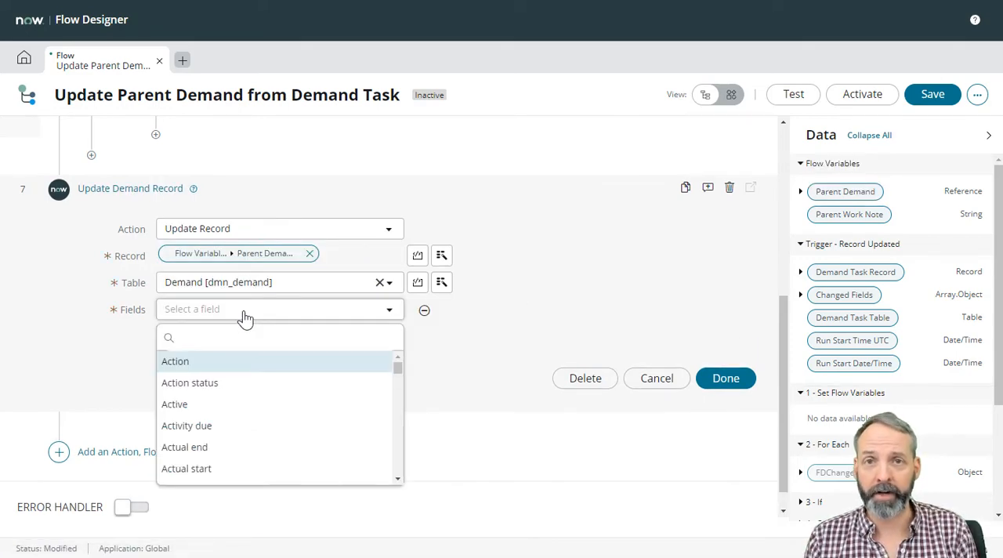
{"action": "type", "text": "work"}
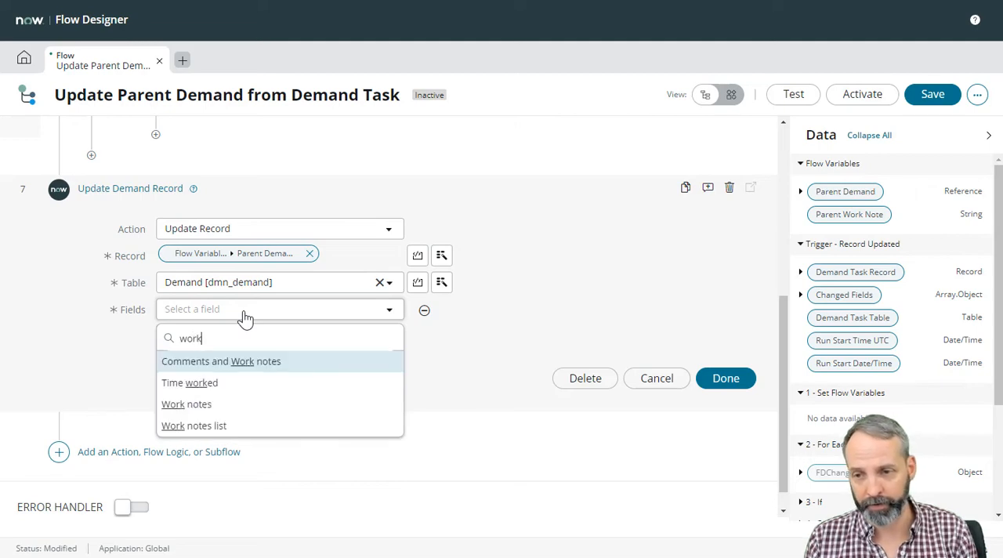
{"action": "left_click", "coordinate": [186, 404]}
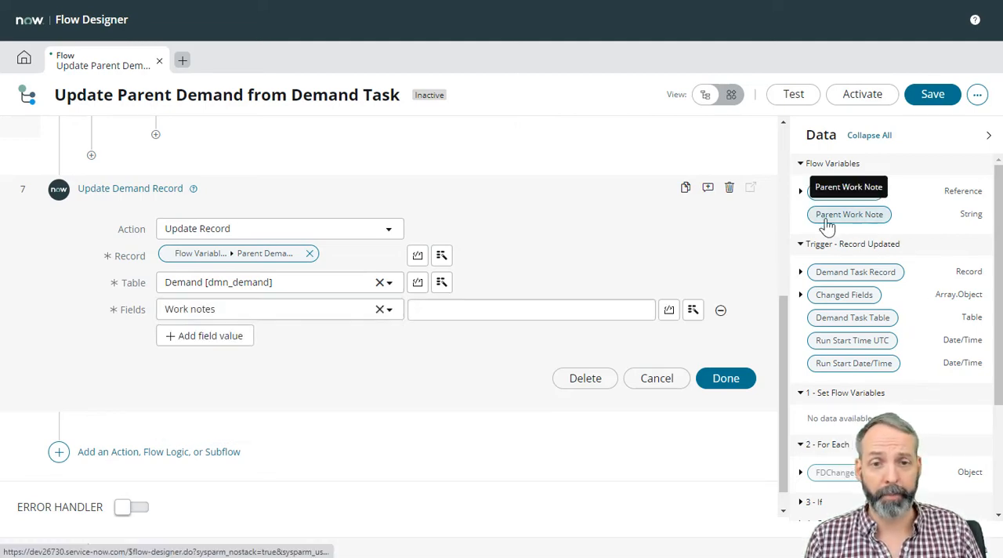
{"action": "left_click", "coordinate": [932, 94]}
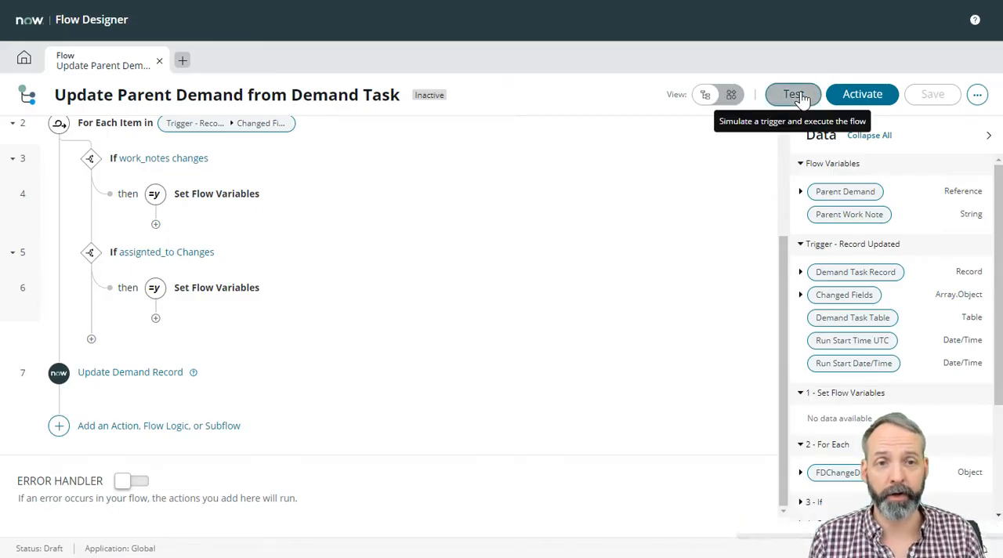
Start a test and add changed field work_notes with value 'Taxation is theft'
{"action": "left_click", "coordinate": [793, 94]}
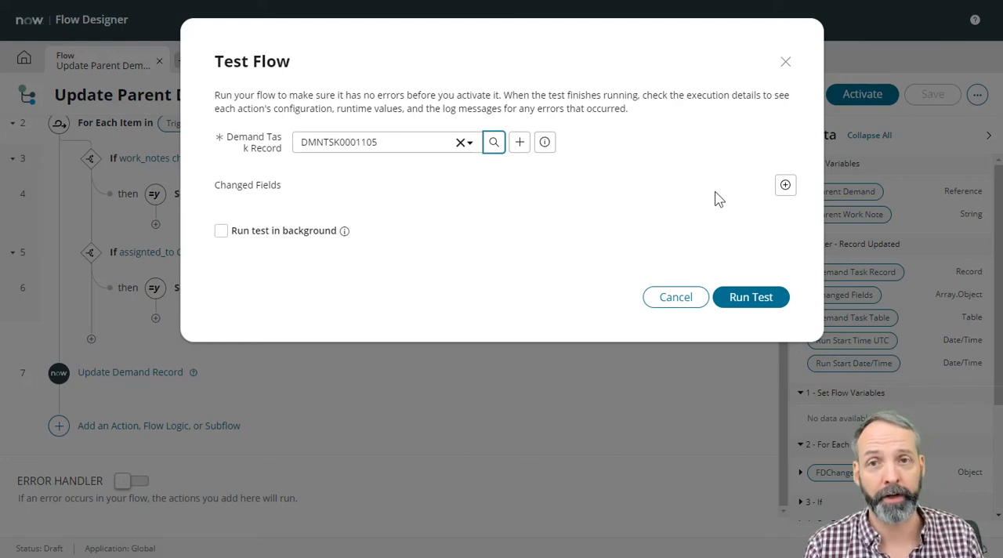
{"action": "mouse_move", "coordinate": [785, 185]}
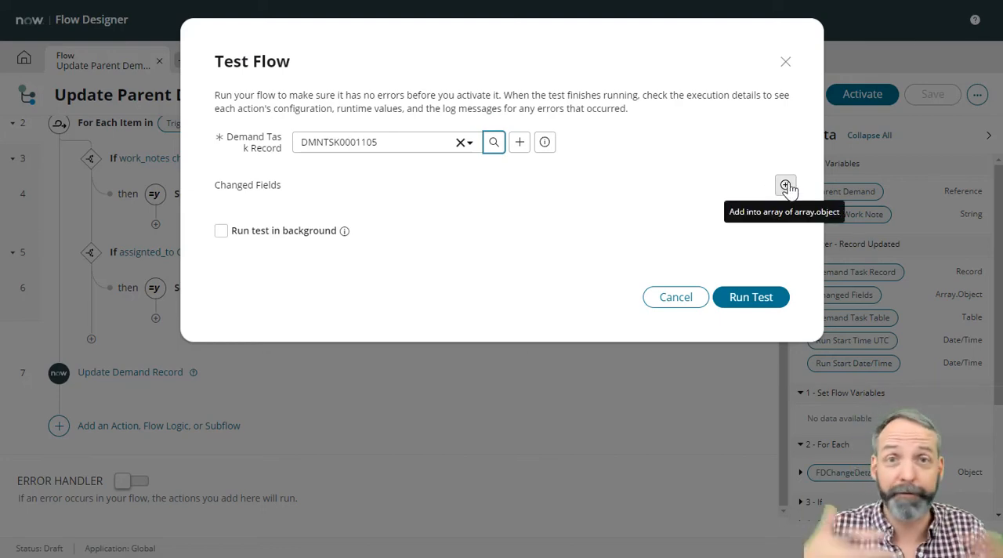
{"action": "mouse_move", "coordinate": [767, 210]}
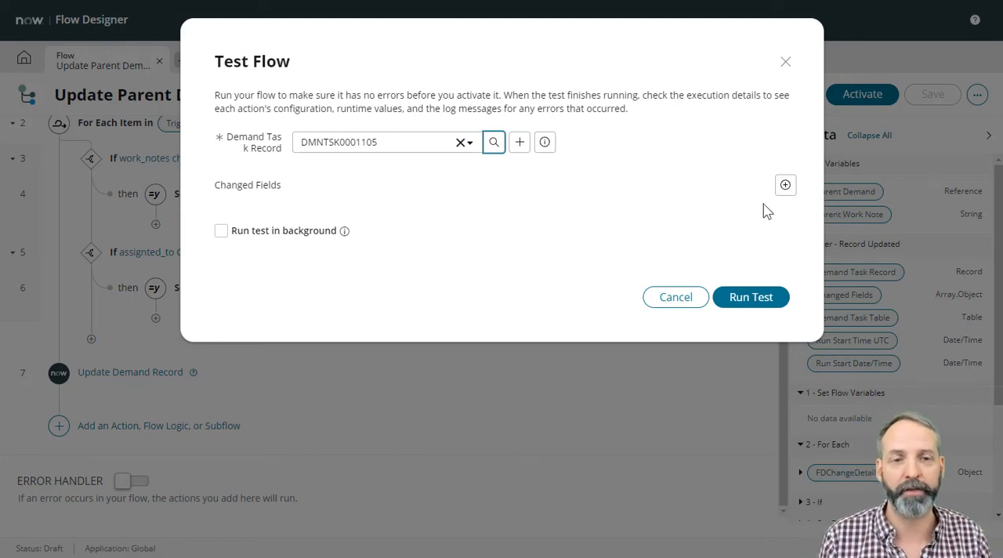
{"action": "left_click", "coordinate": [784, 185]}
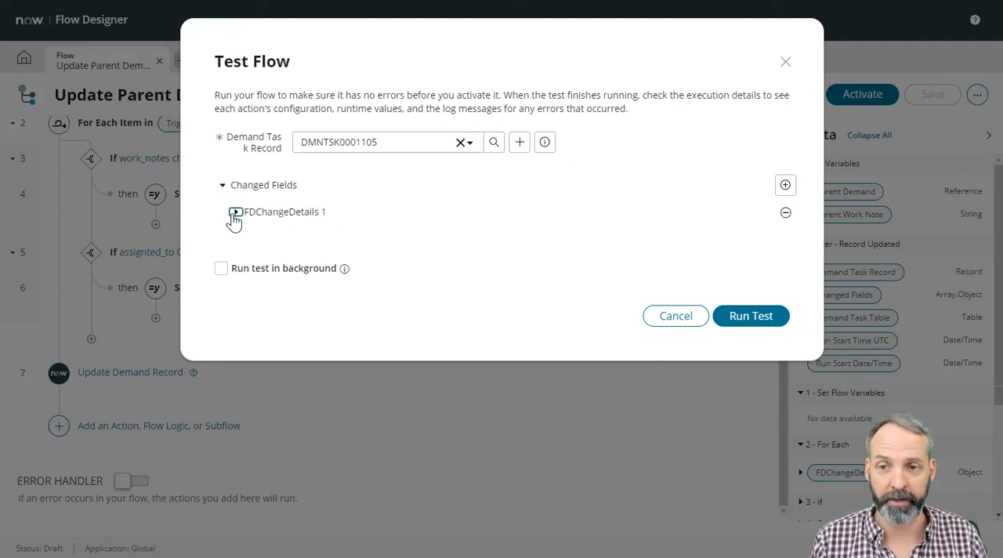
{"action": "left_click", "coordinate": [235, 212]}
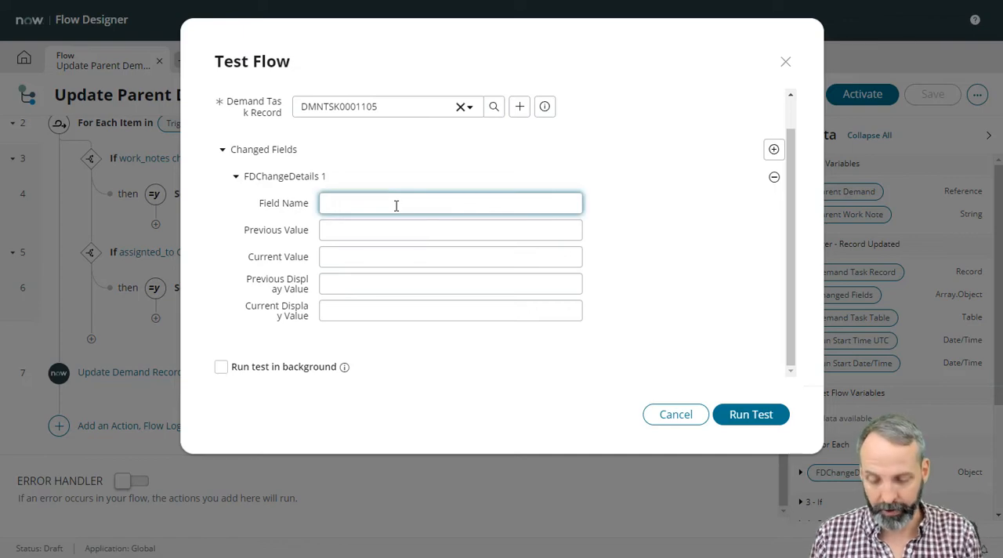
{"action": "type", "text": "work_notes"}
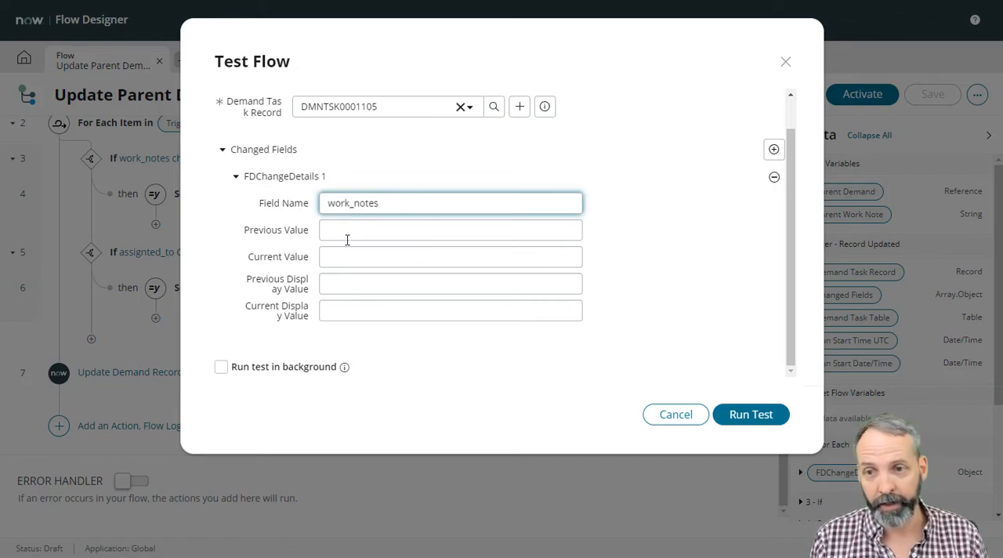
{"action": "left_click", "coordinate": [450, 257]}
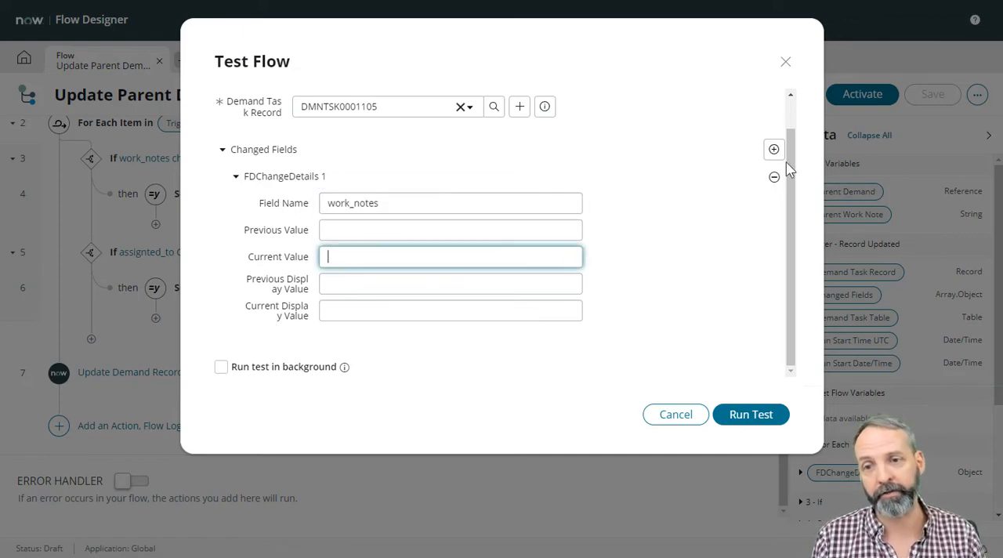
{"action": "type", "text": "Taxation"}
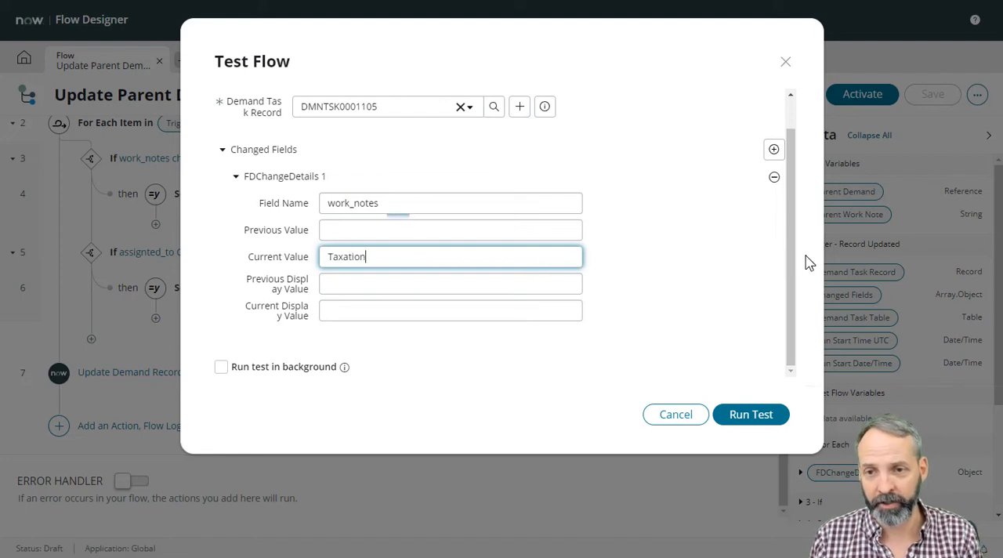
{"action": "type", "text": "is theft"}
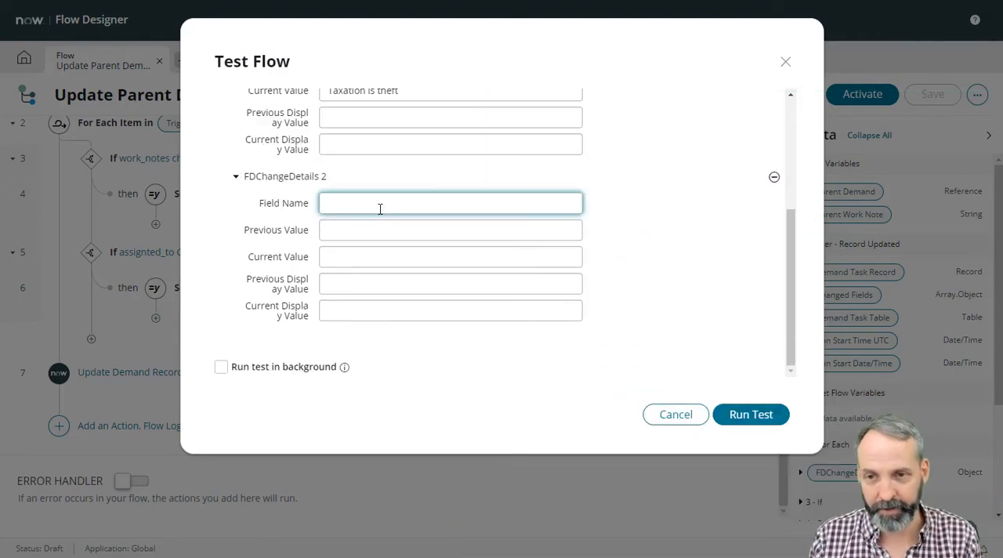
Add changed field assigned_to with sys_id f6ce1bd1... and display value 'Robert Fedoruk', then run the test
{"action": "type", "text": "assigned_to"}
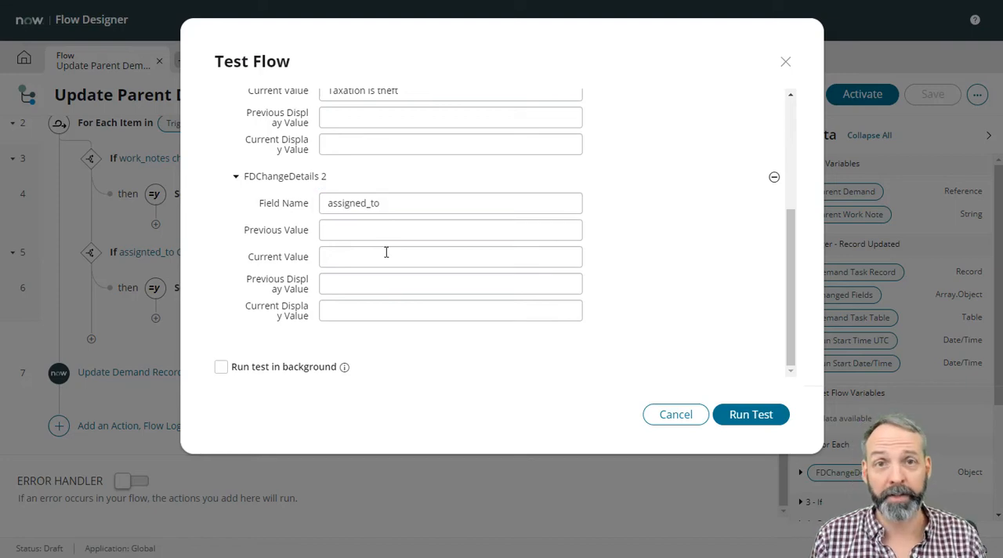
{"action": "type", "text": "f6ce1bd14f5013000b663fb28110c72c"}
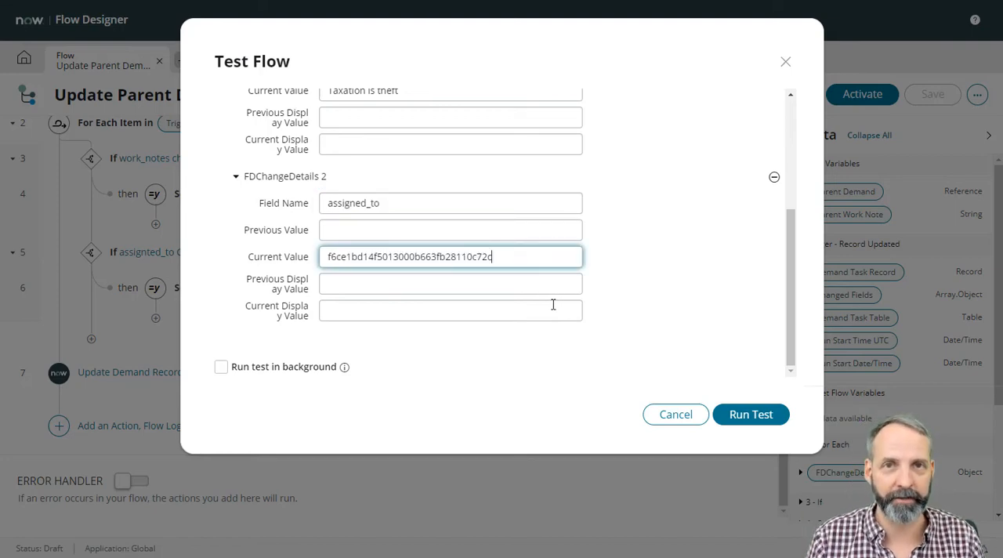
{"action": "left_click", "coordinate": [450, 311]}
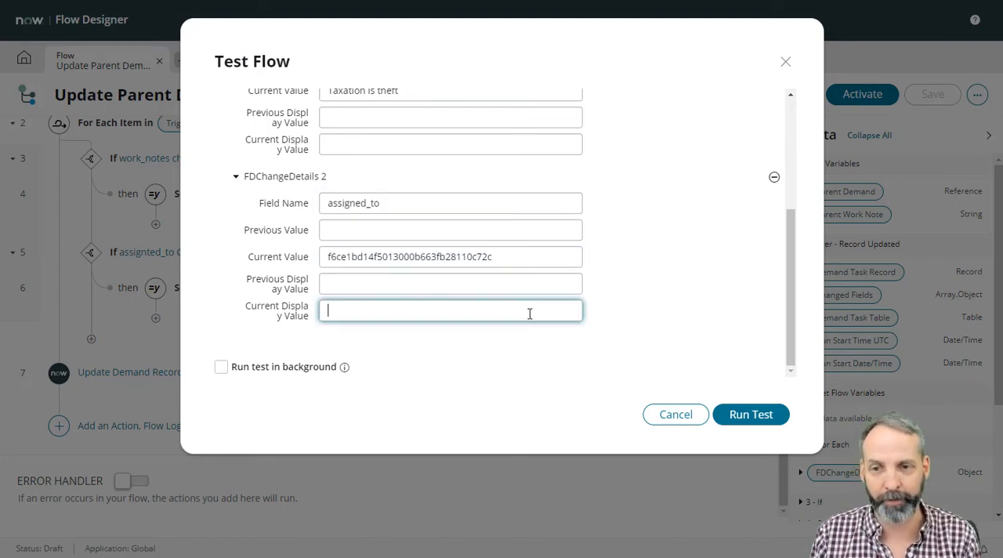
{"action": "type", "text": "Robert Fedoruk"}
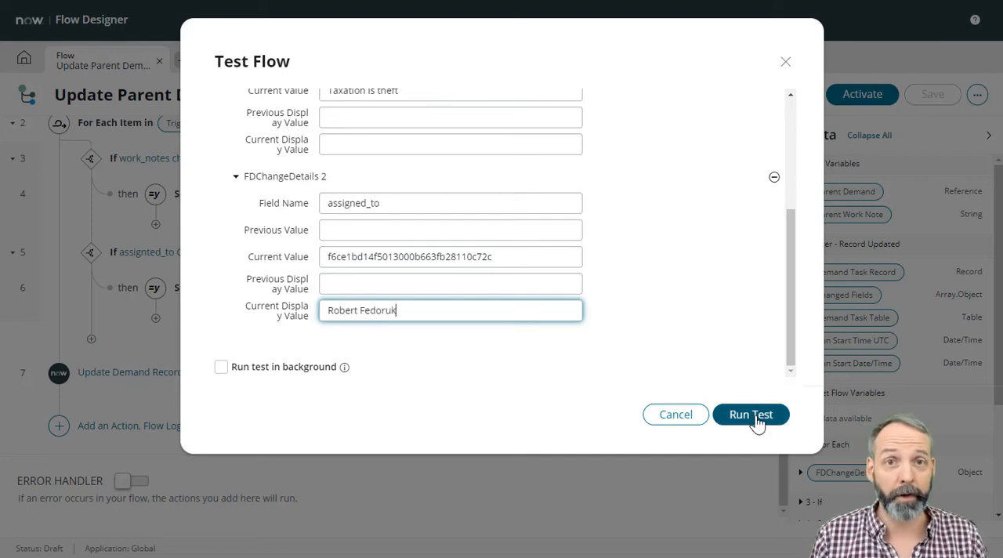
{"action": "left_click", "coordinate": [749, 414]}
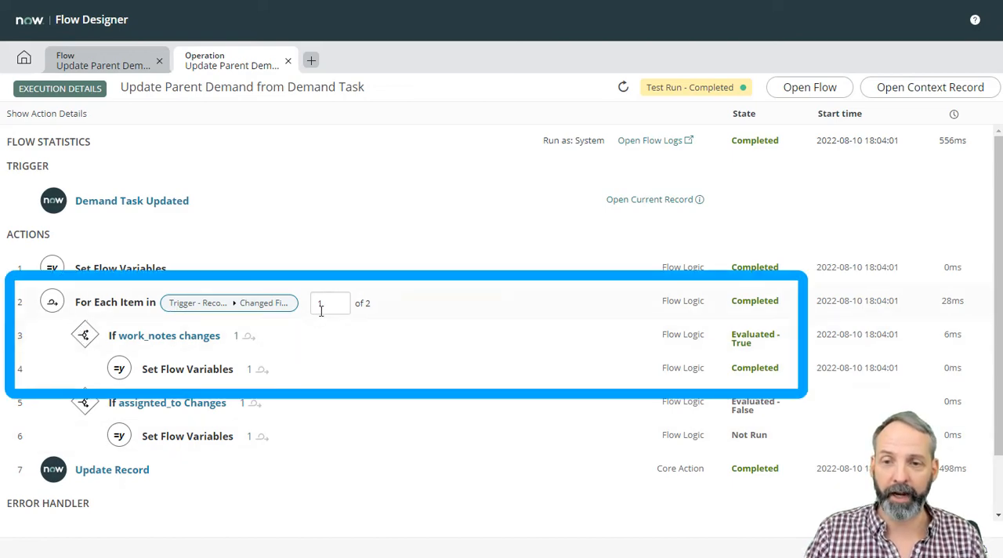
{"action": "mouse_move", "coordinate": [531, 316]}
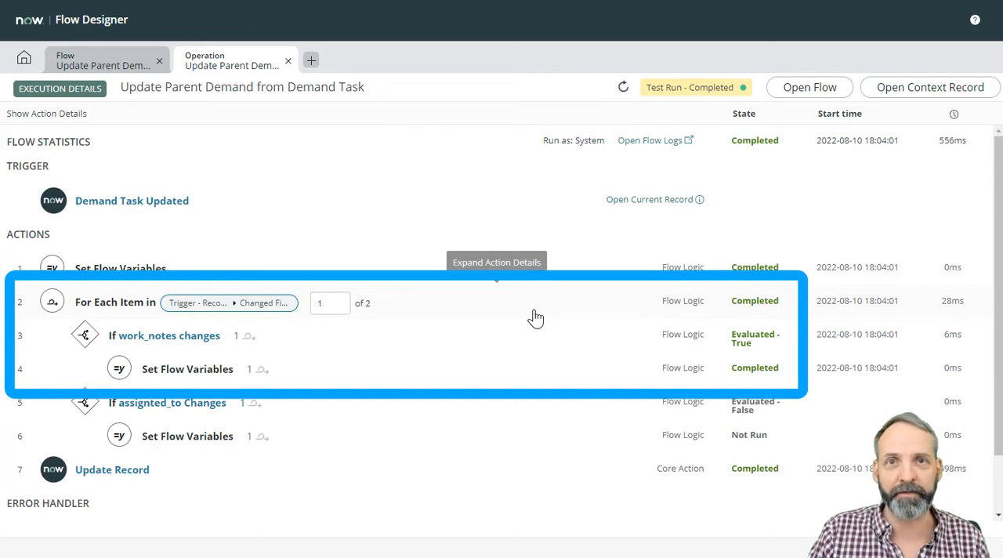
{"action": "mouse_move", "coordinate": [581, 312]}
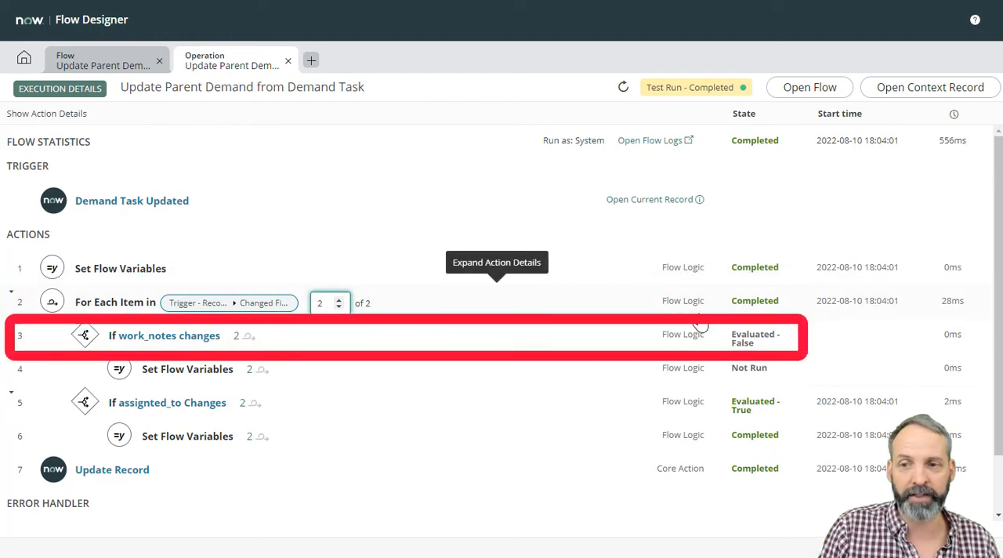
{"action": "mouse_move", "coordinate": [782, 387]}
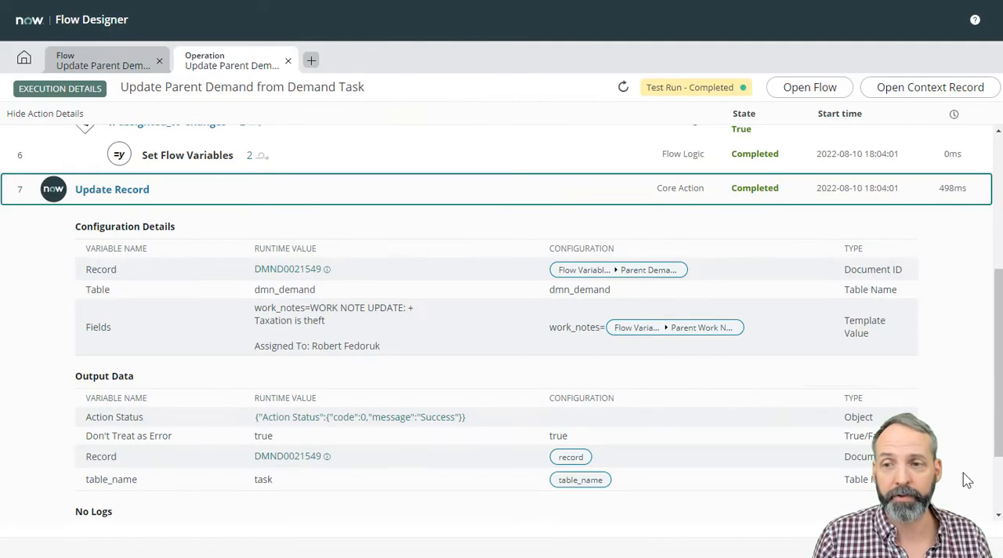
{"action": "mouse_move", "coordinate": [928, 395]}
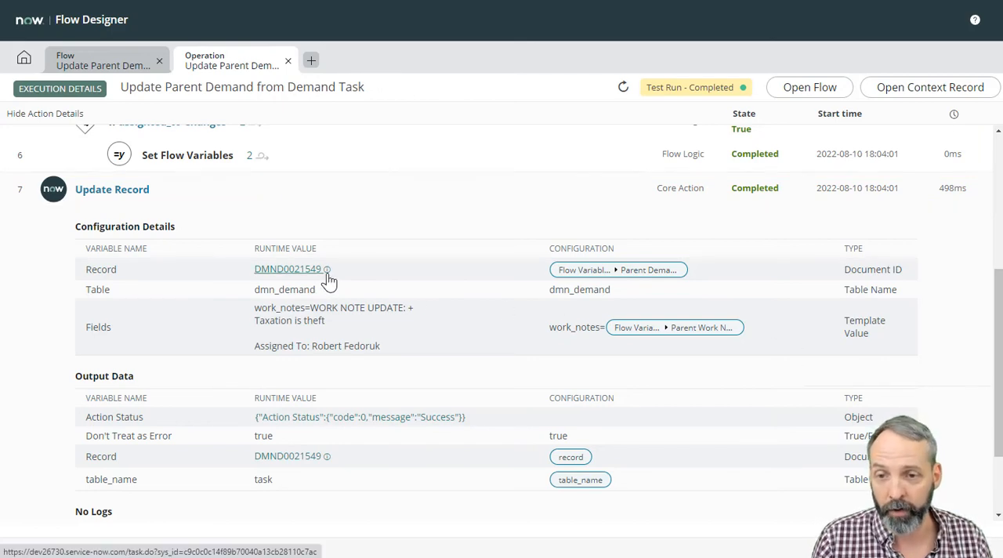
Preview and open demand DMND0021549 to check its newest system work note
{"action": "left_click", "coordinate": [287, 269]}
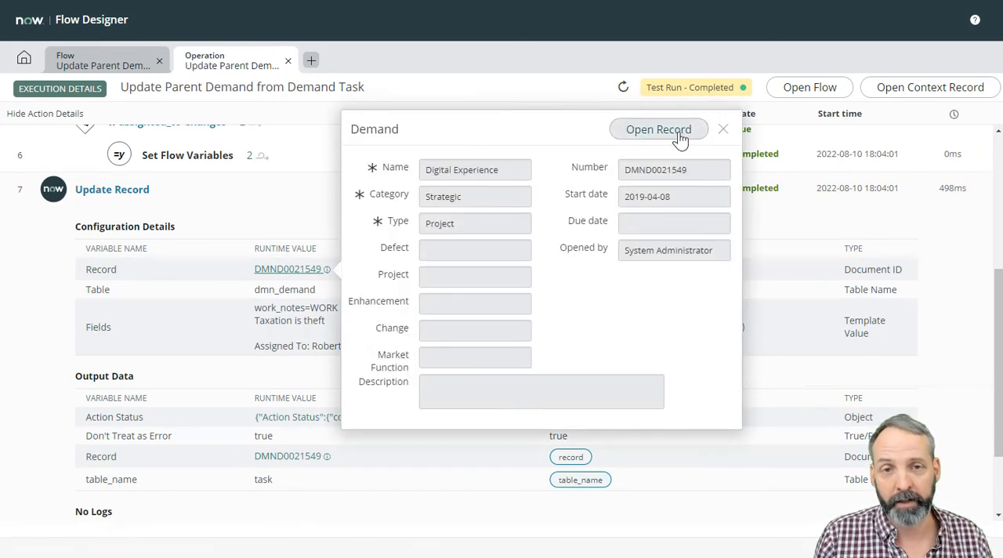
{"action": "left_click", "coordinate": [658, 128]}
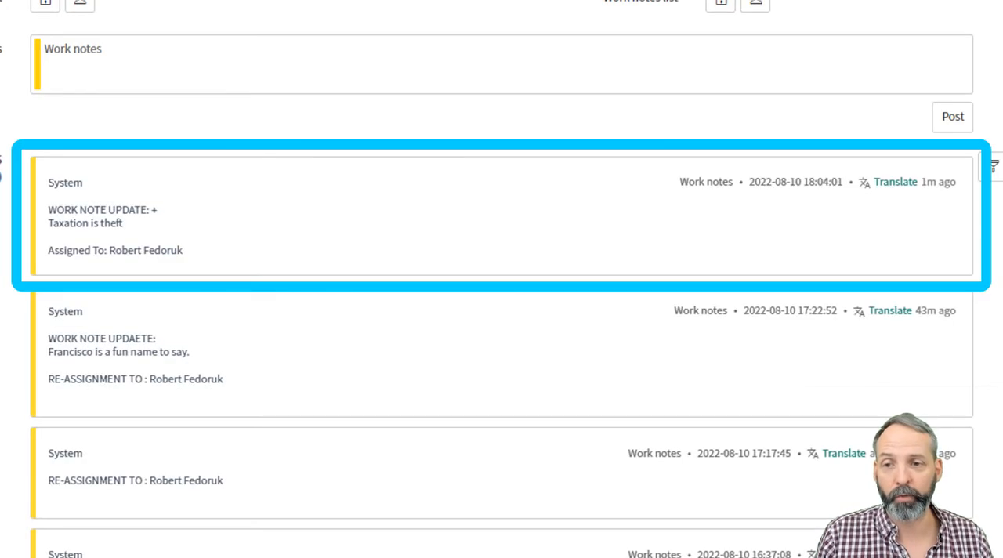